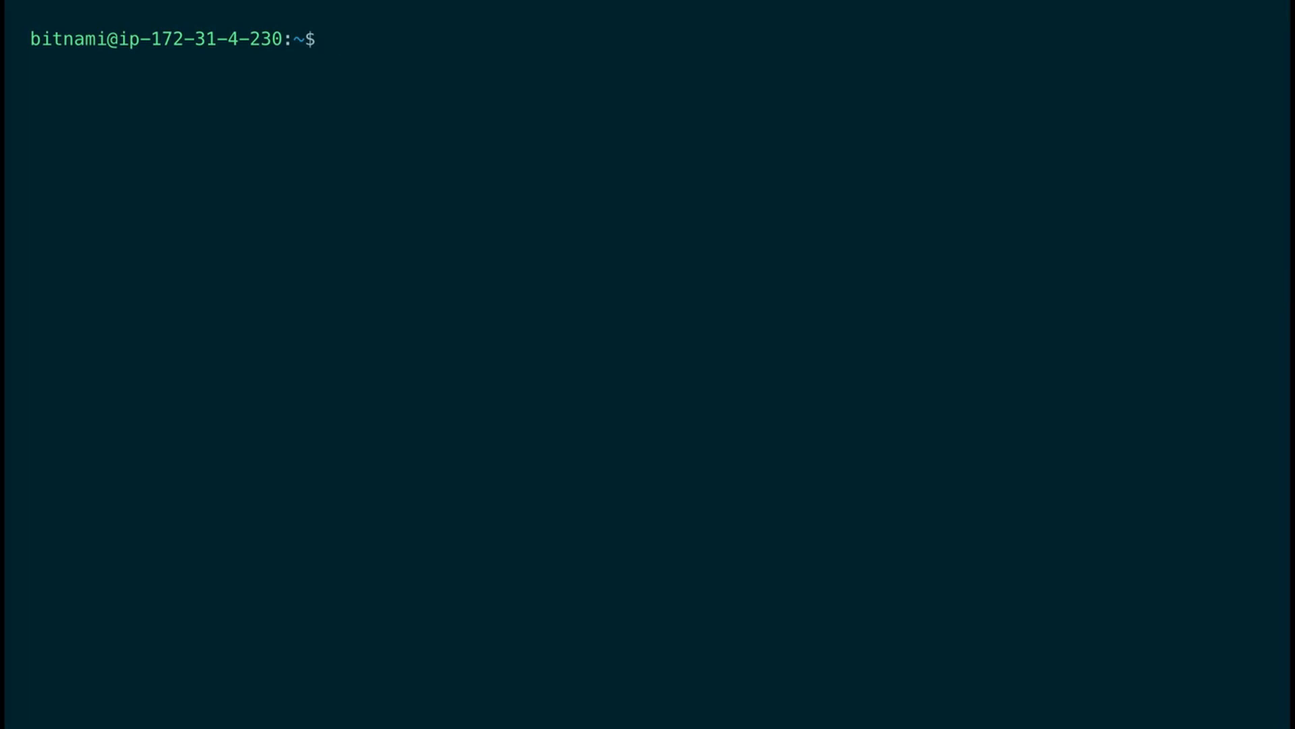
Grep DB_PASS from /opt/bitnami/apps/wordpress/htdocs/wp-config.php and copy the password value.
type("cat")
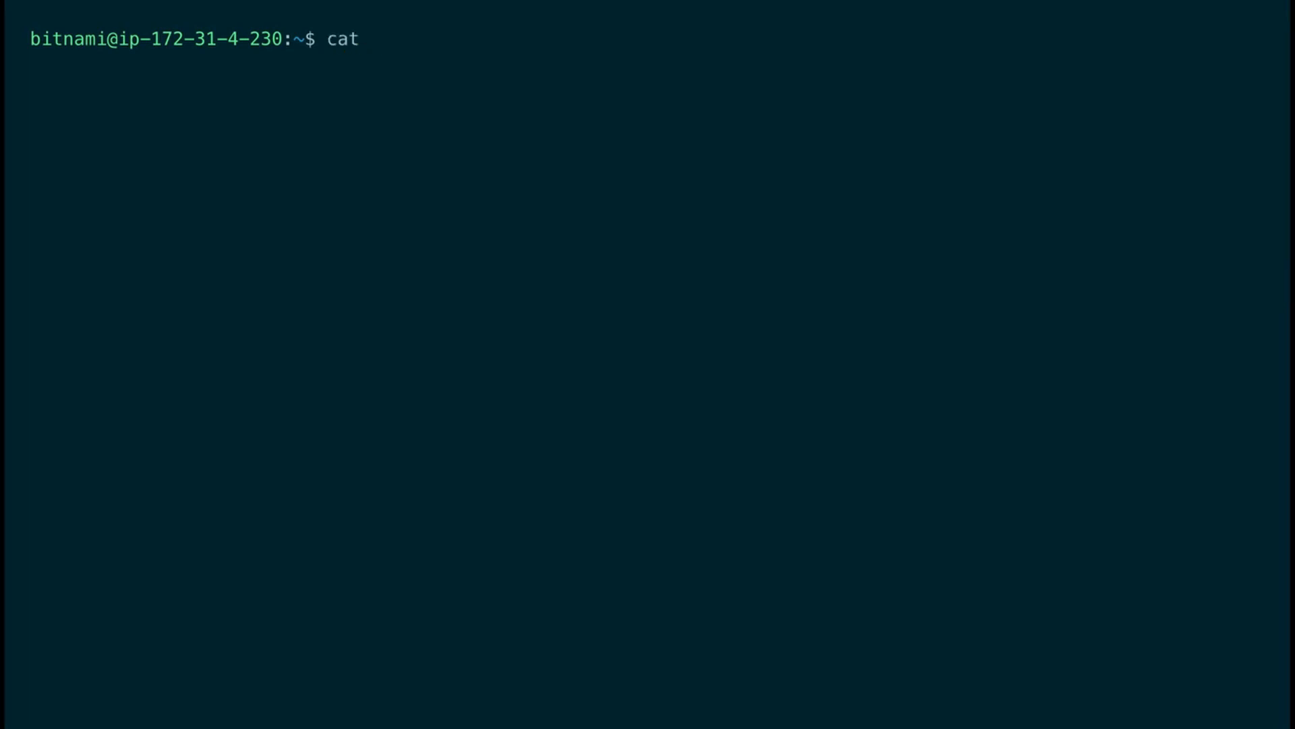
type("/opt/bitnami/")
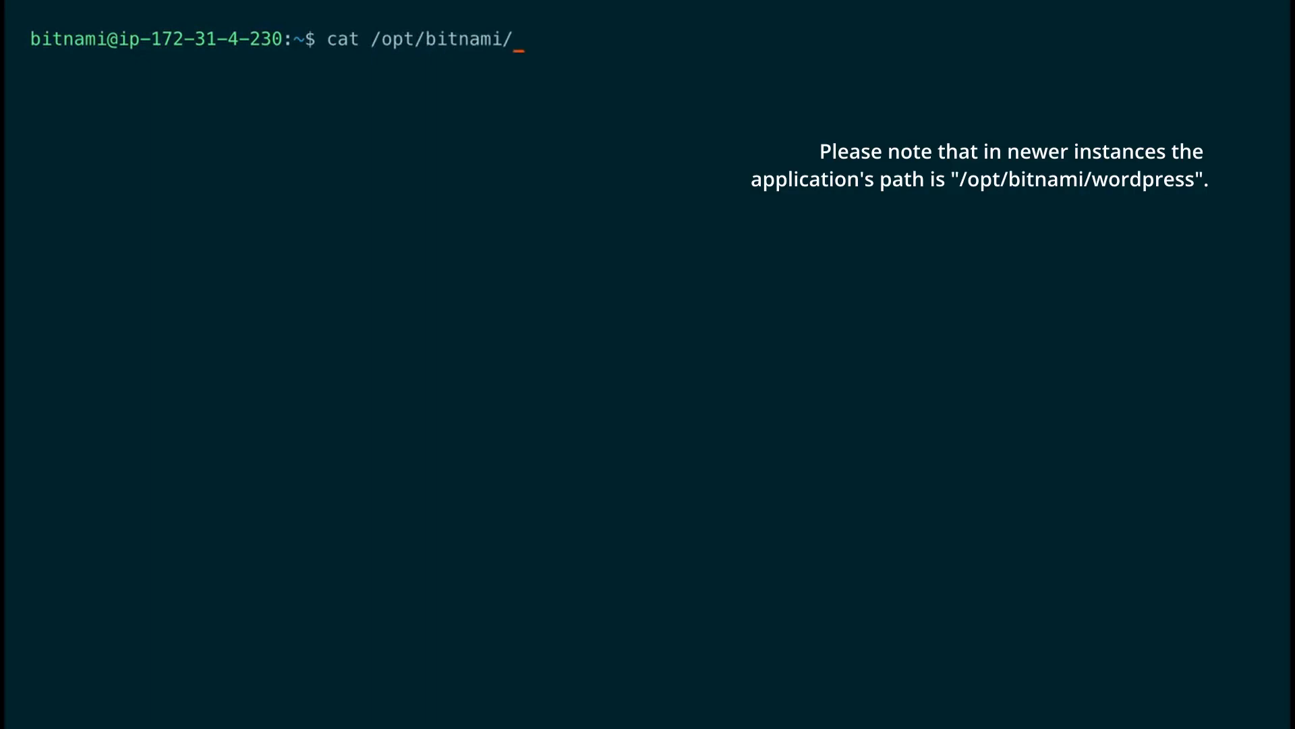
type("apps/wordpress/ht")
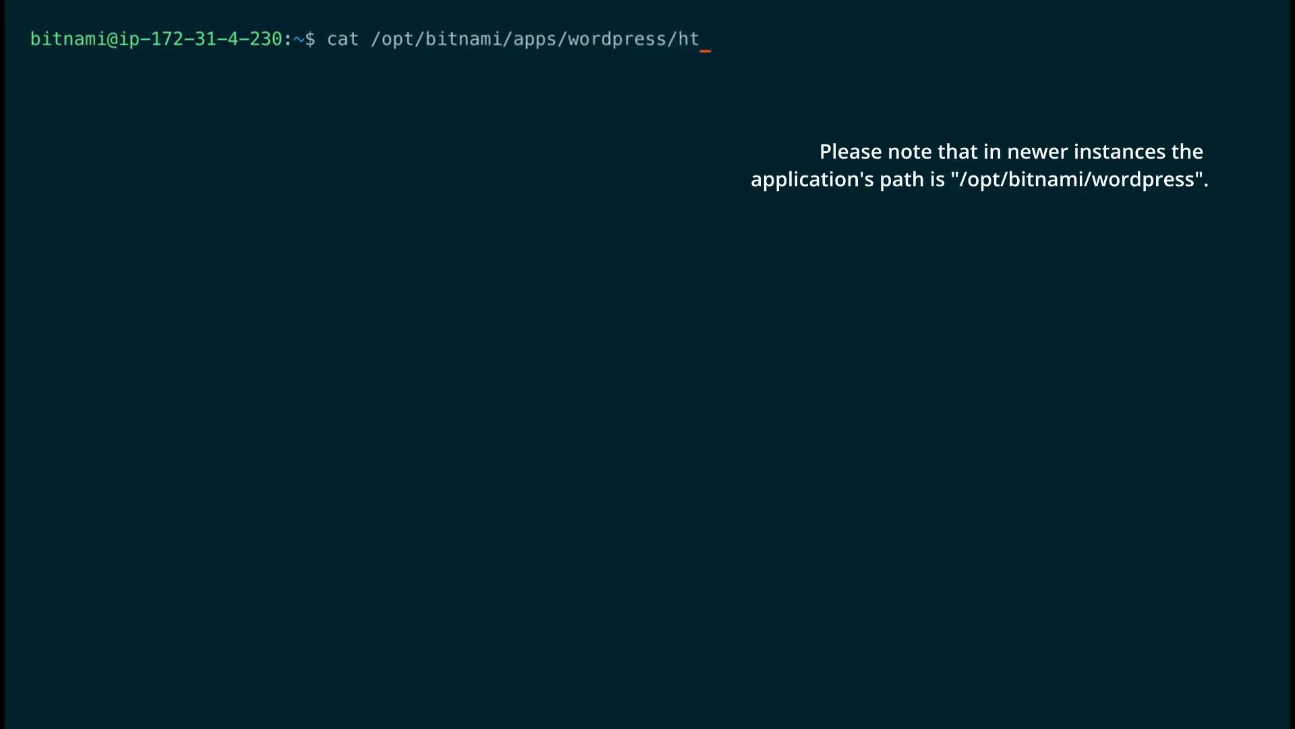
type("docs/")
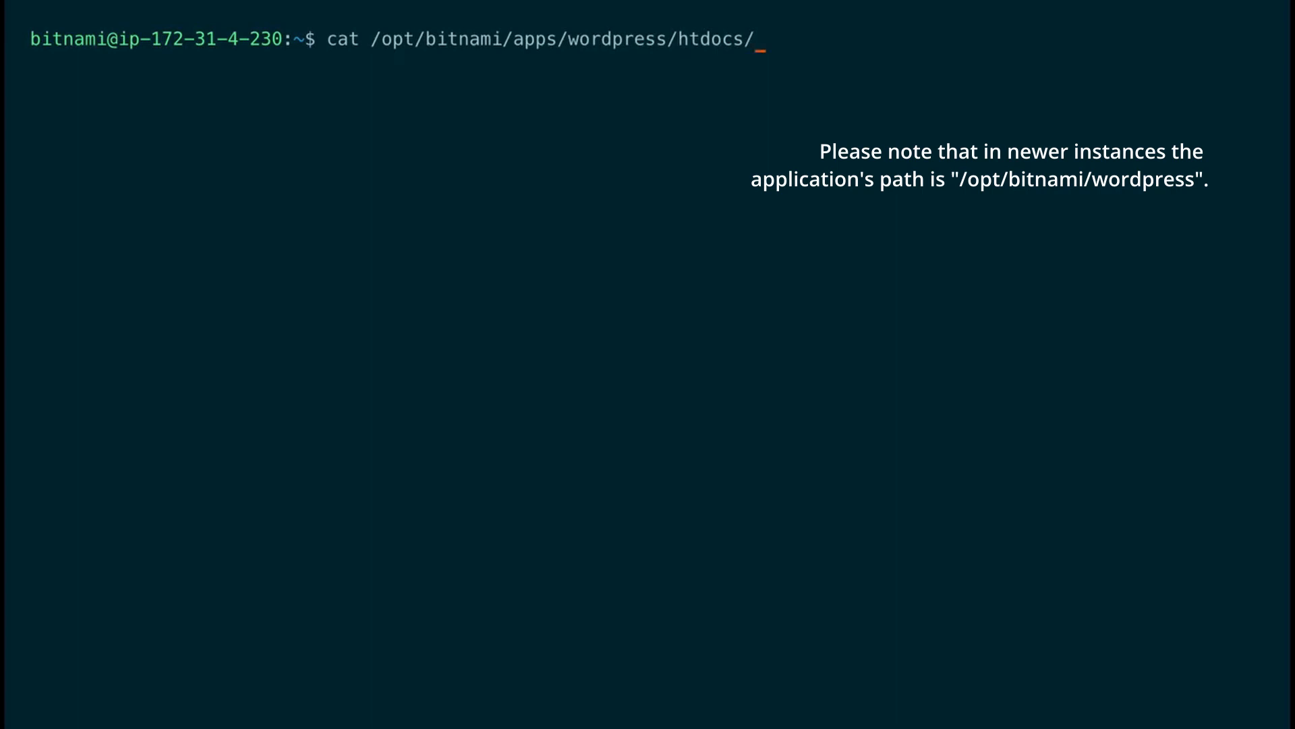
type("wp-co")
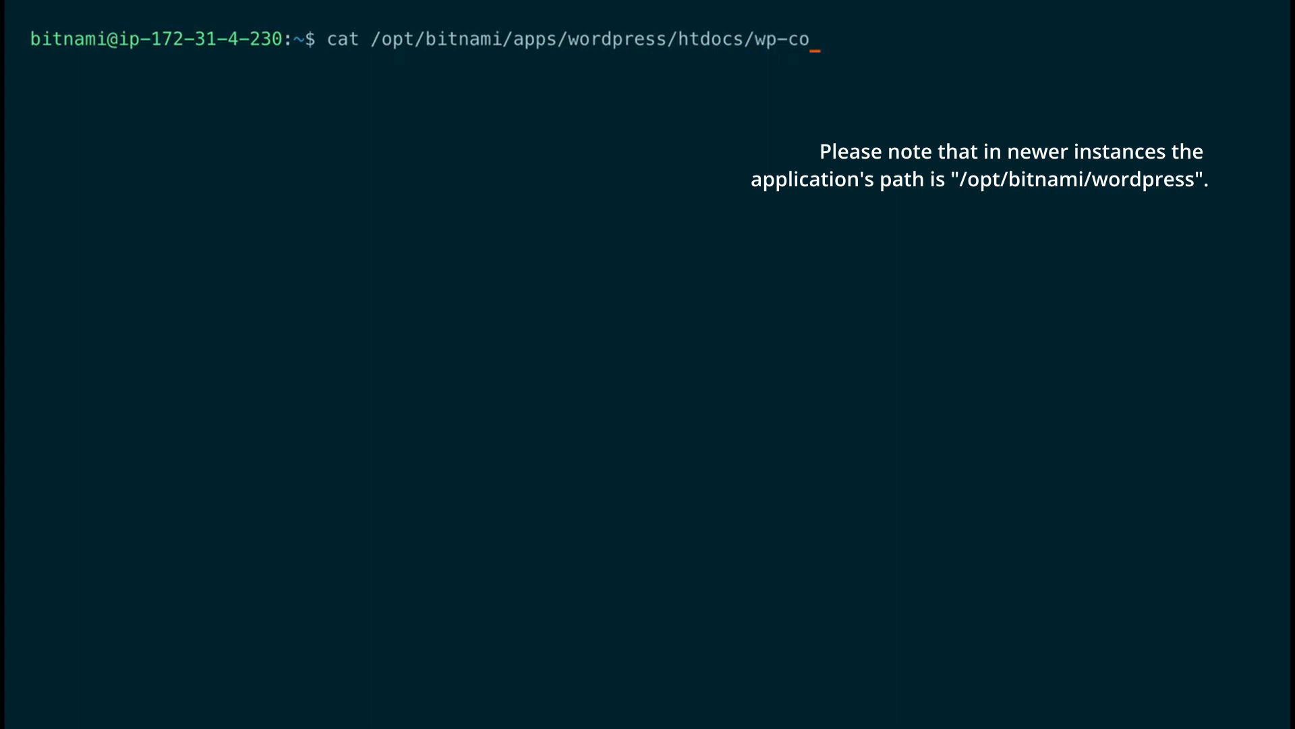
type("nfig.php |")
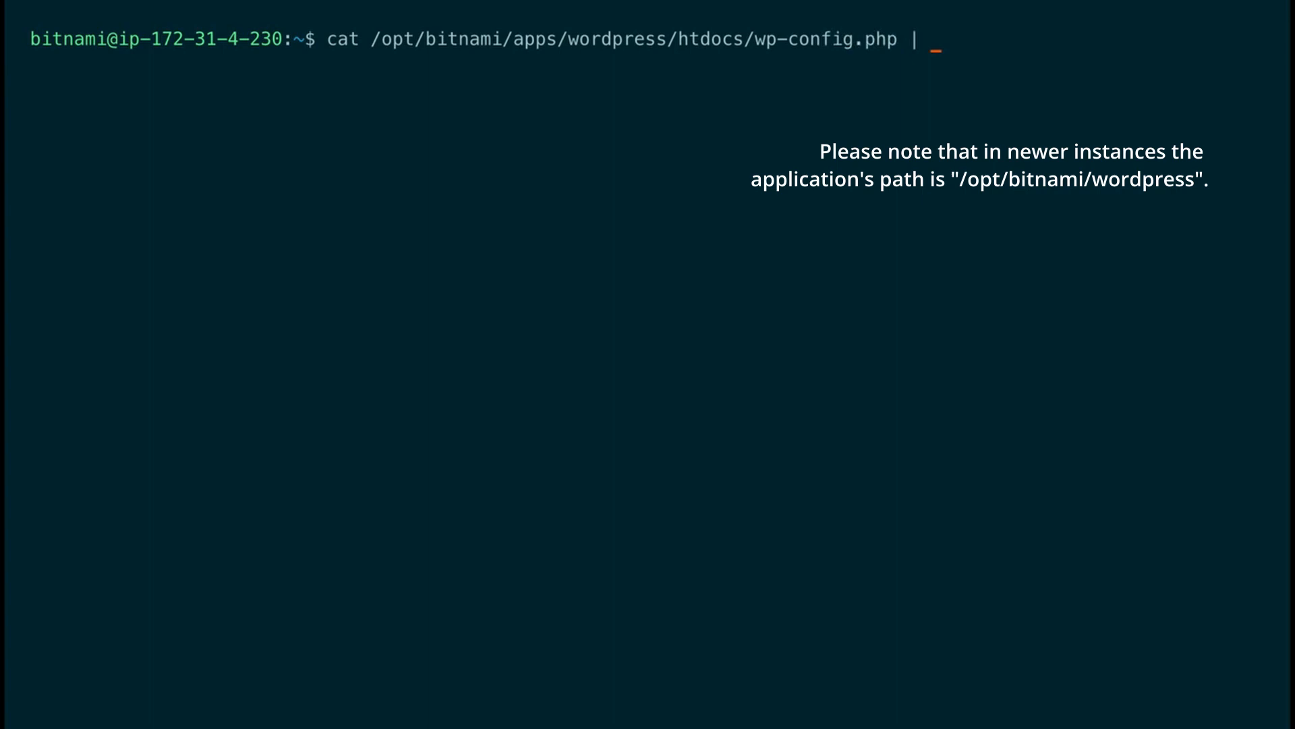
type("grep DB_PASS")
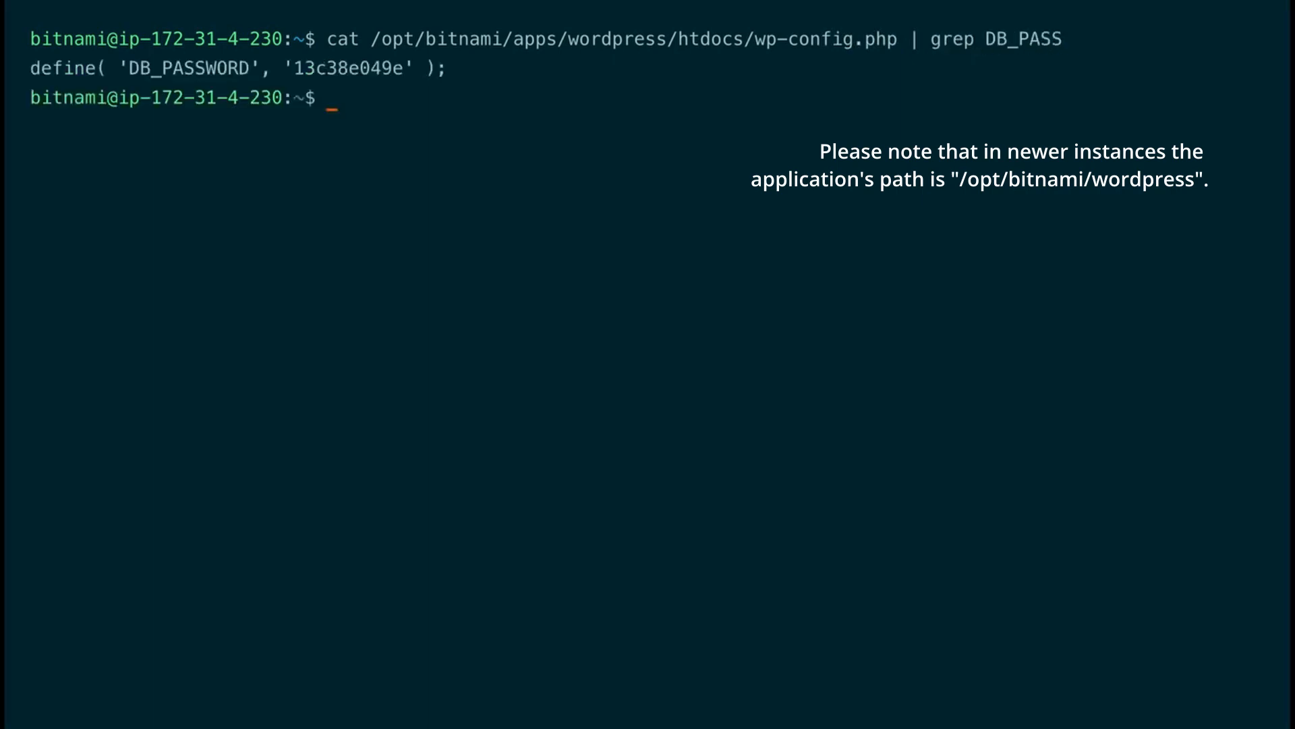
double_click(351, 68)
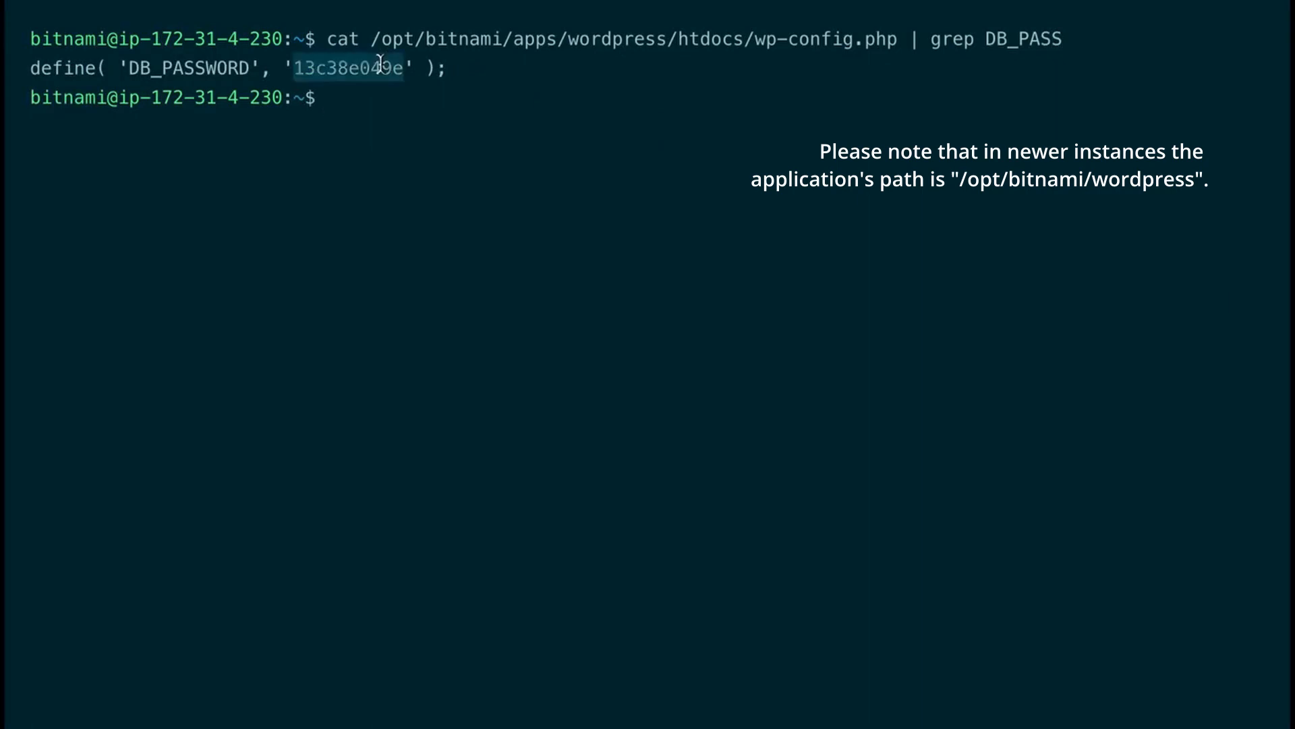
mouse_move(680, 184)
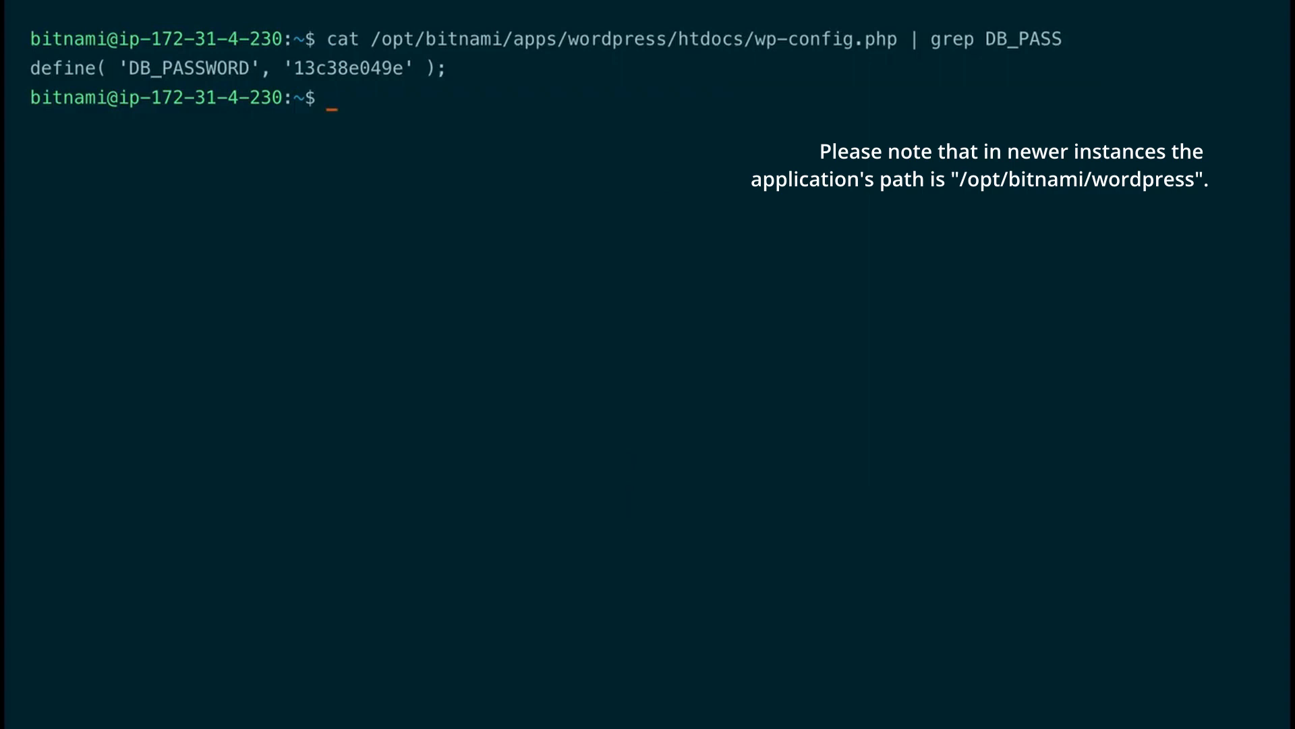
Run mysql -u bn_wordpress -p bitnami_wordpress, pasting the copied password again after the access-denied error.
type("mys")
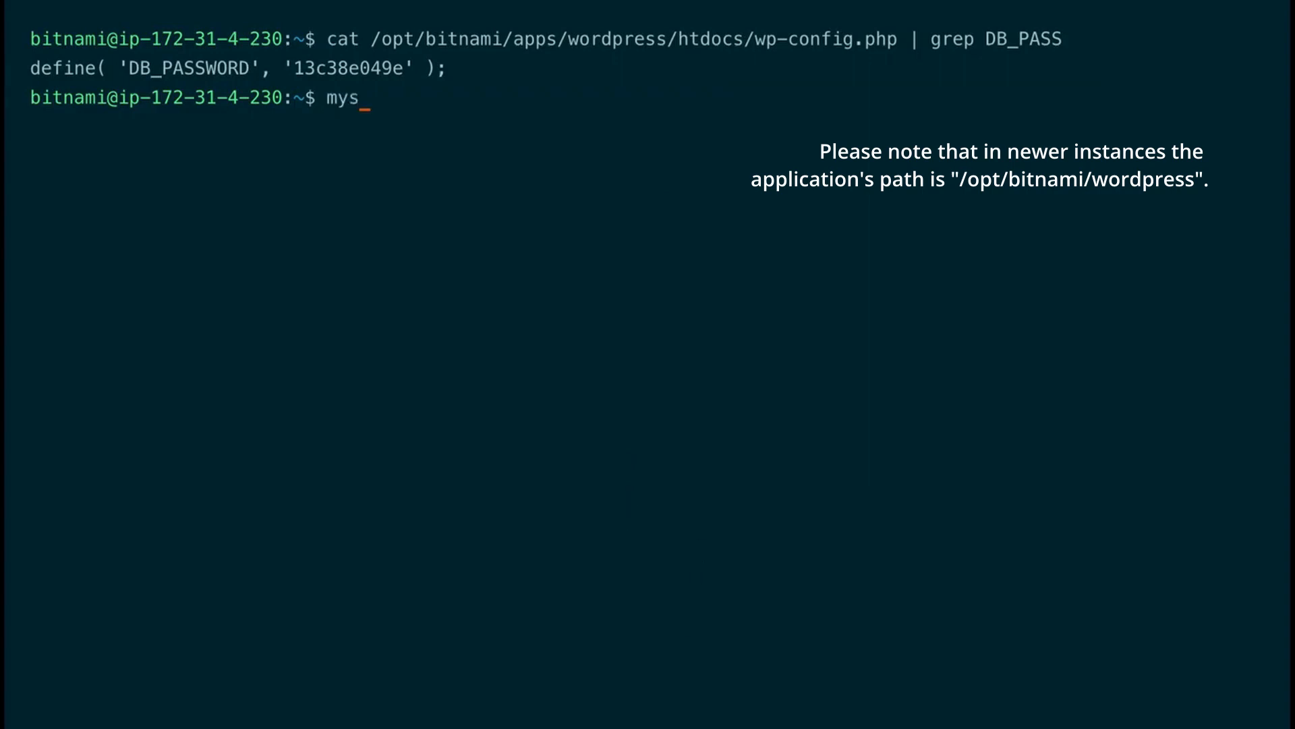
type("ql -u")
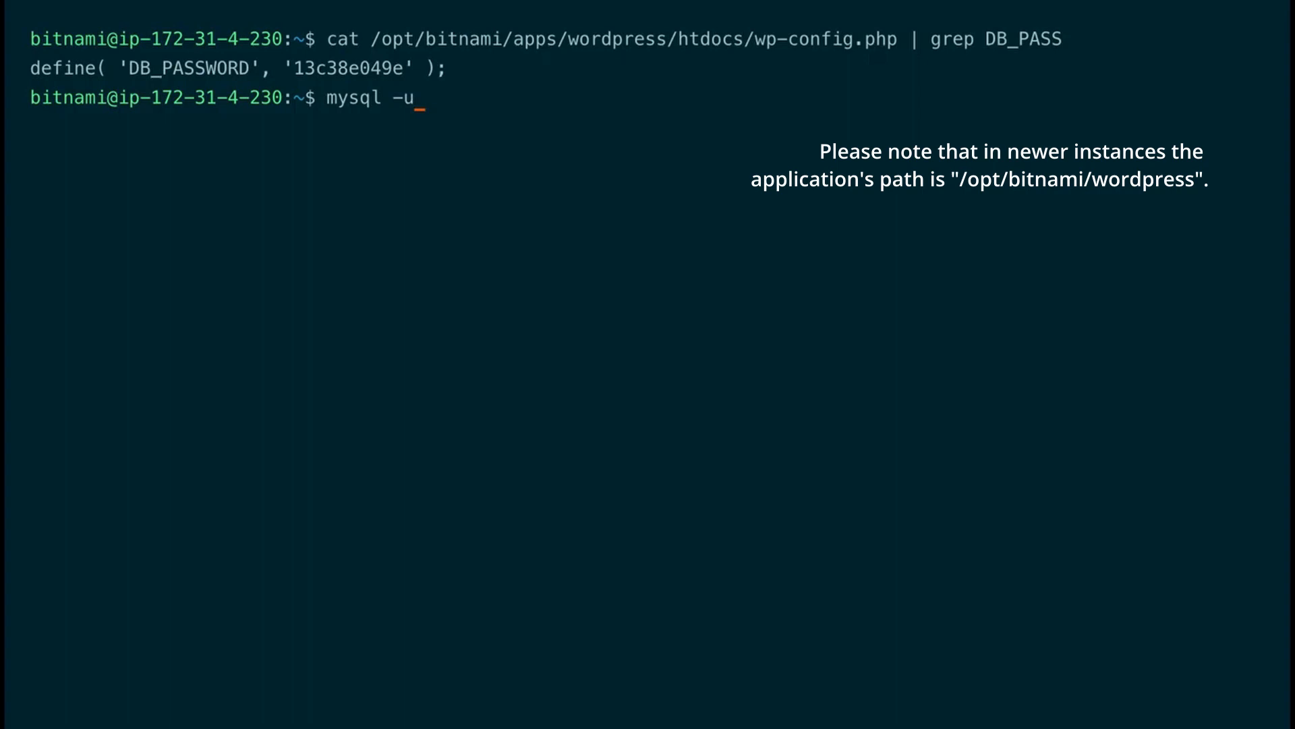
type("bn)")
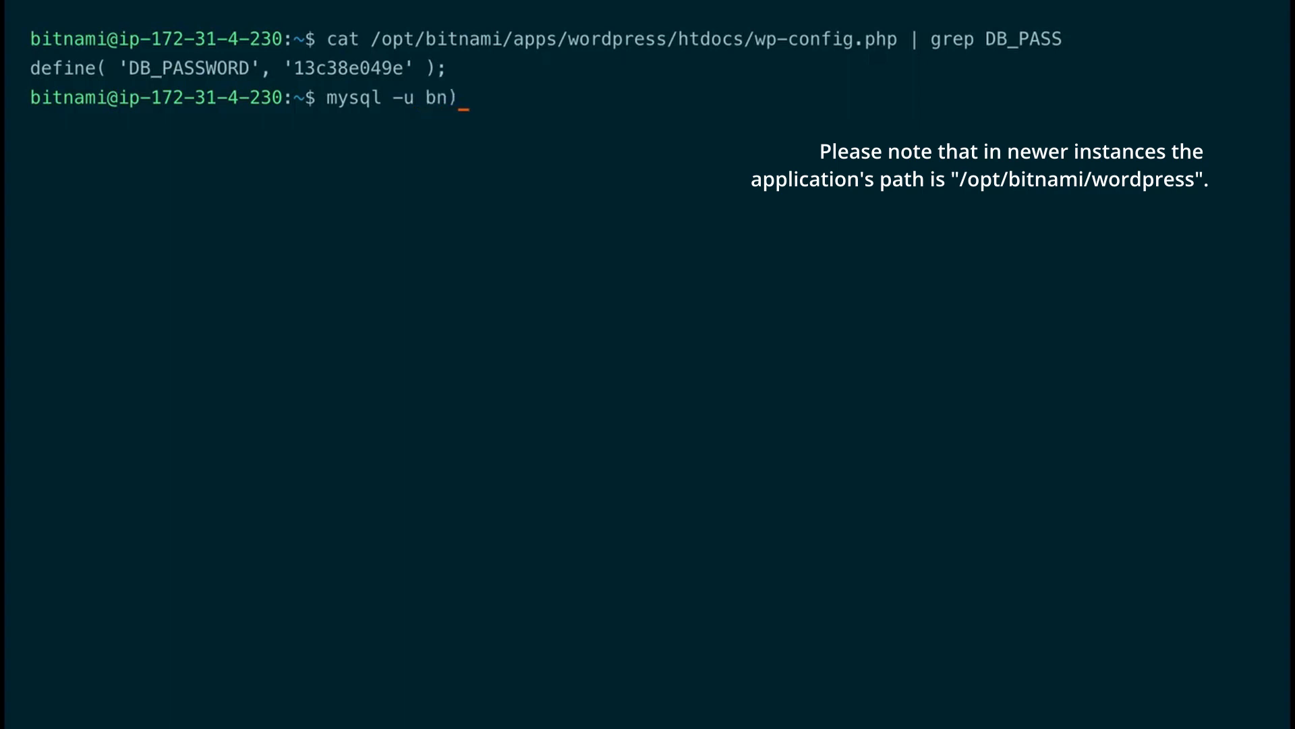
type("_word")
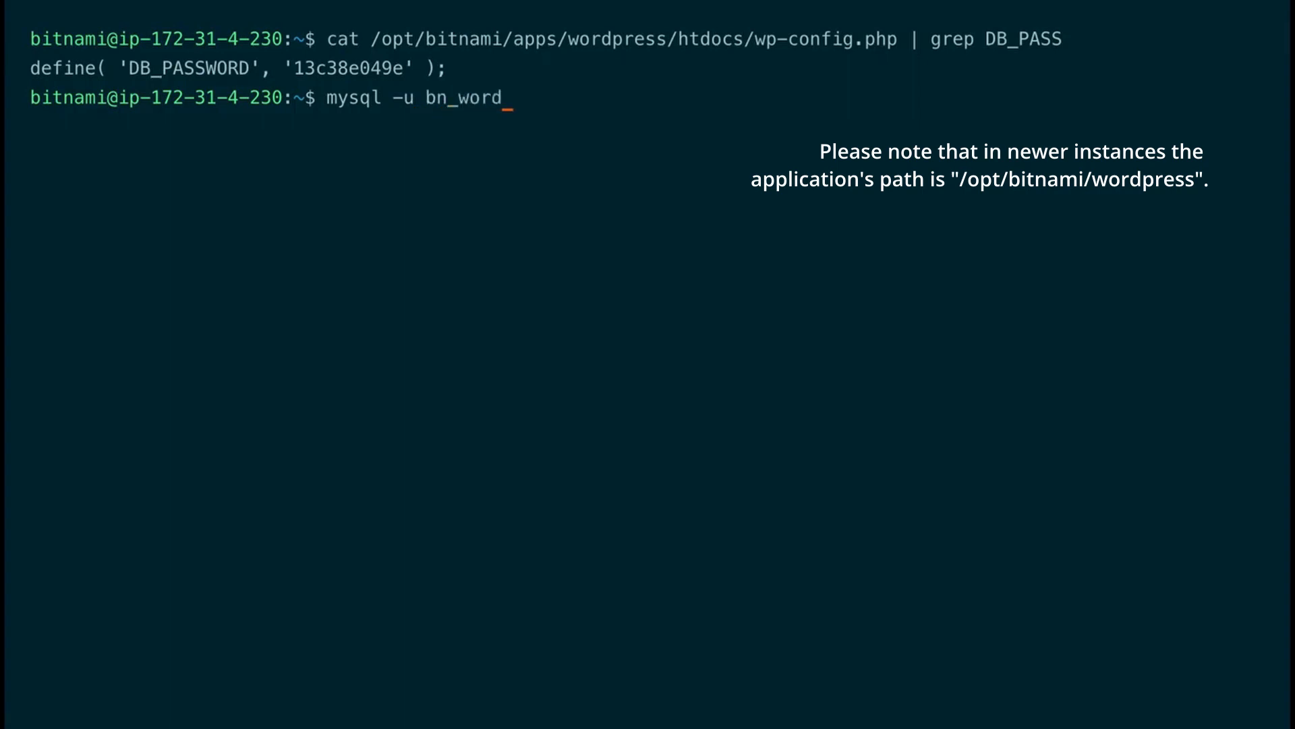
type("press -")
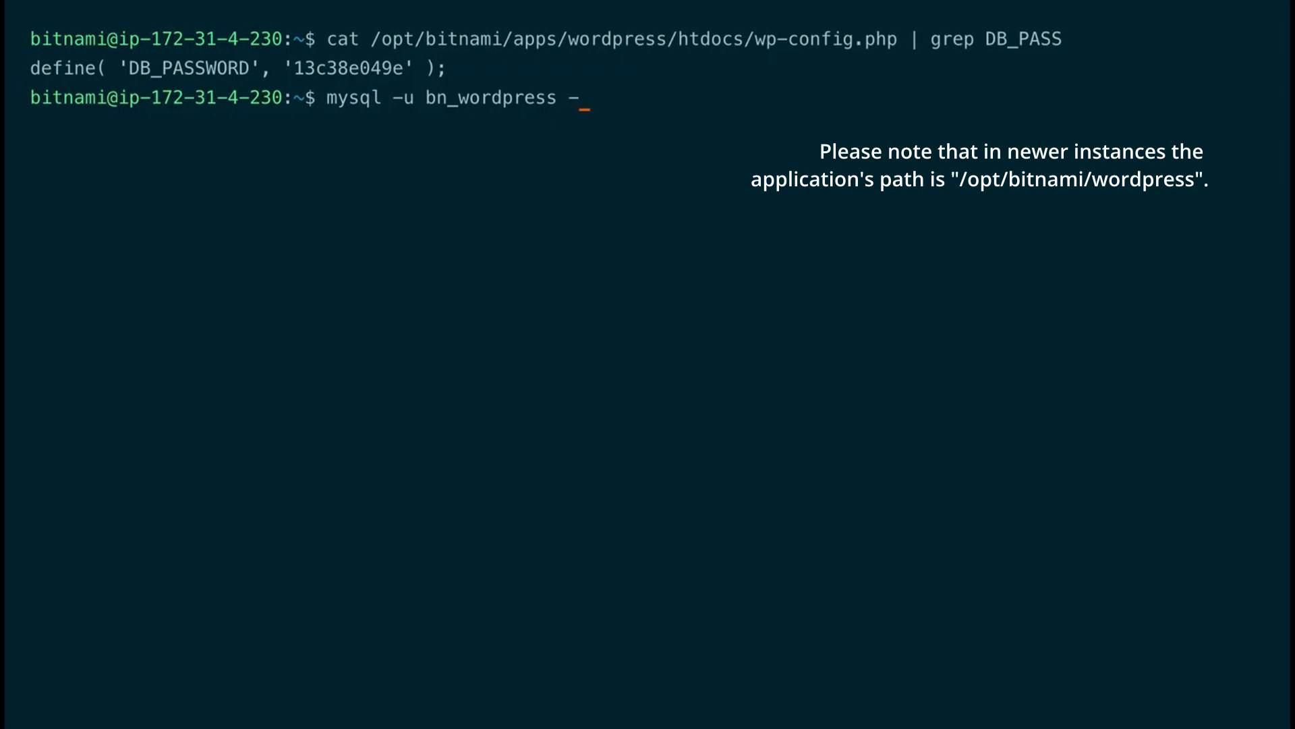
type("p bitnami_wordpress")
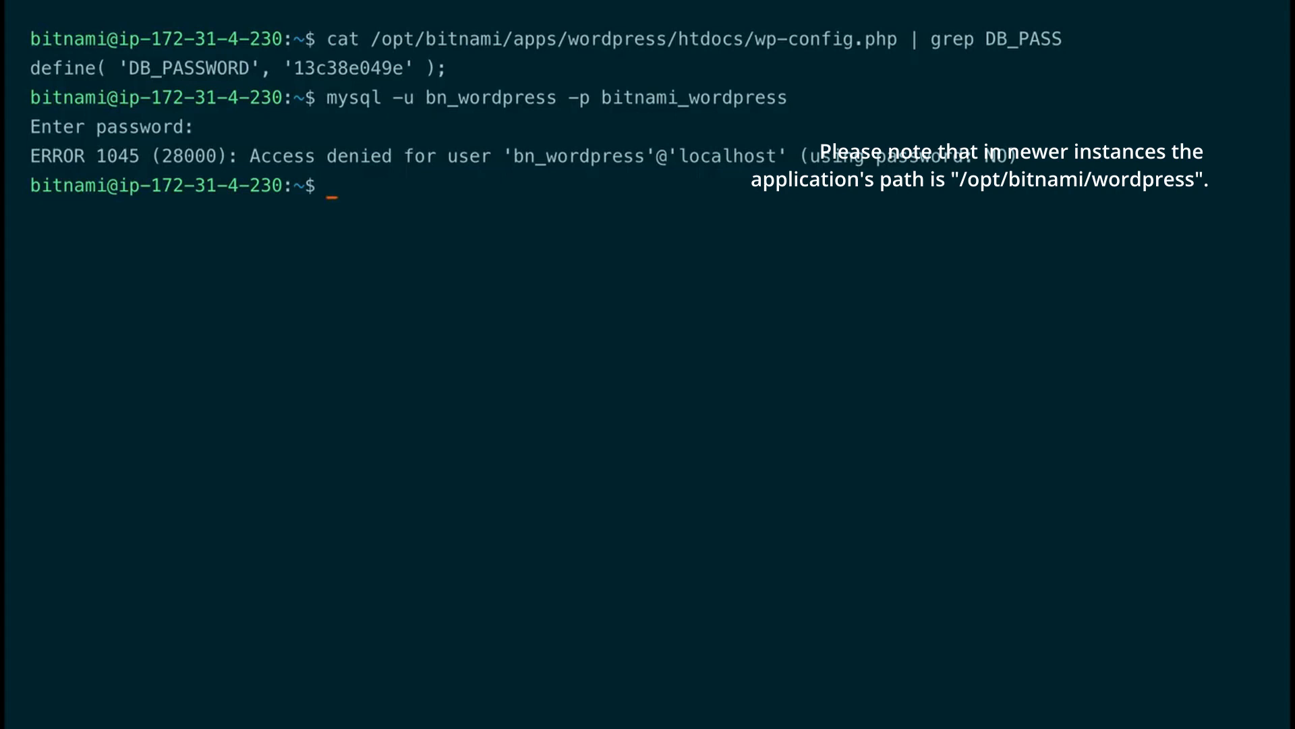
double_click(347, 68)
type("mysql -u bn_wordpress -p bitnami_wordpress")
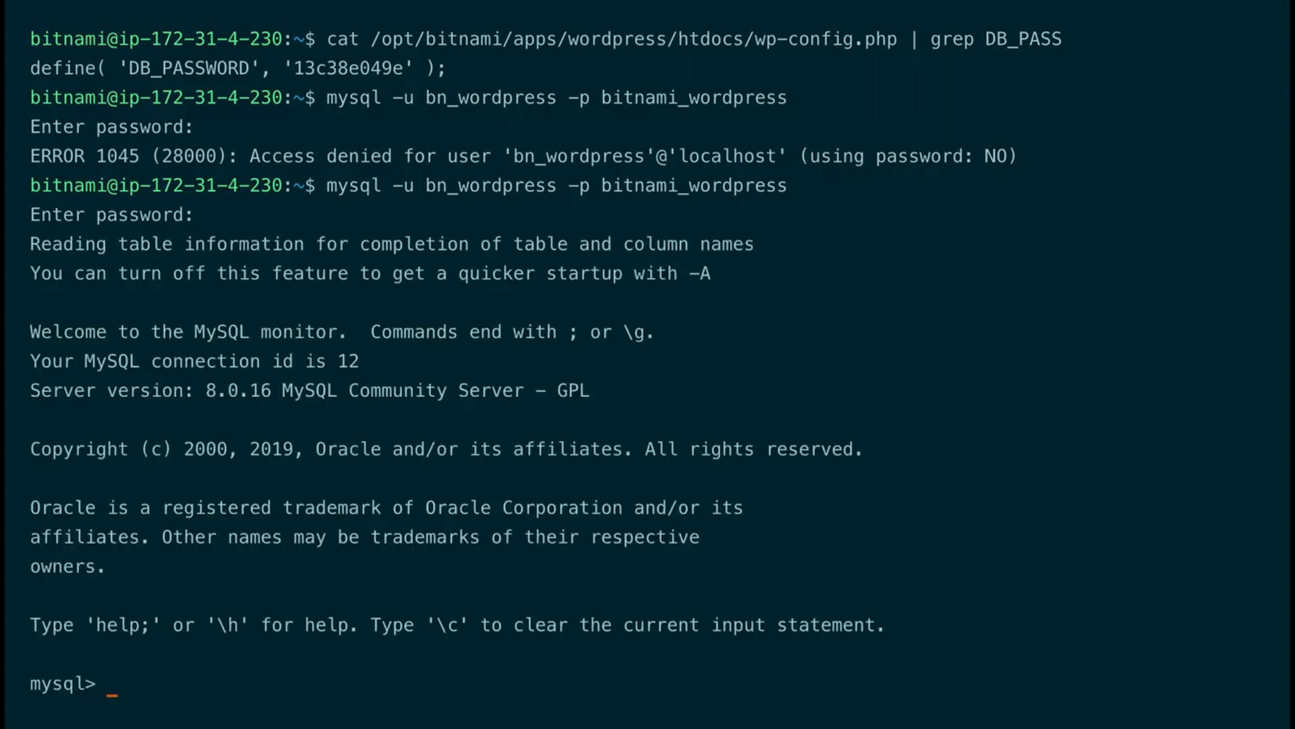
mouse_move(667, 658)
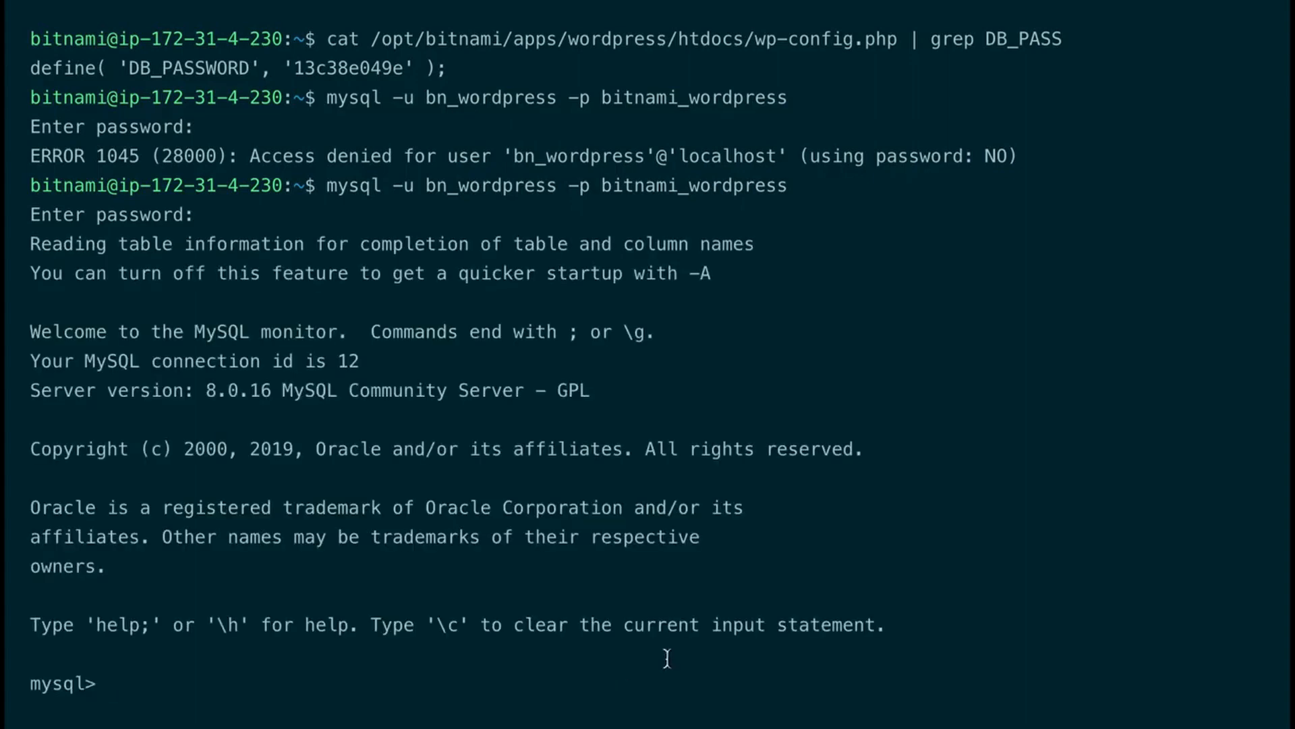
mouse_move(888, 569)
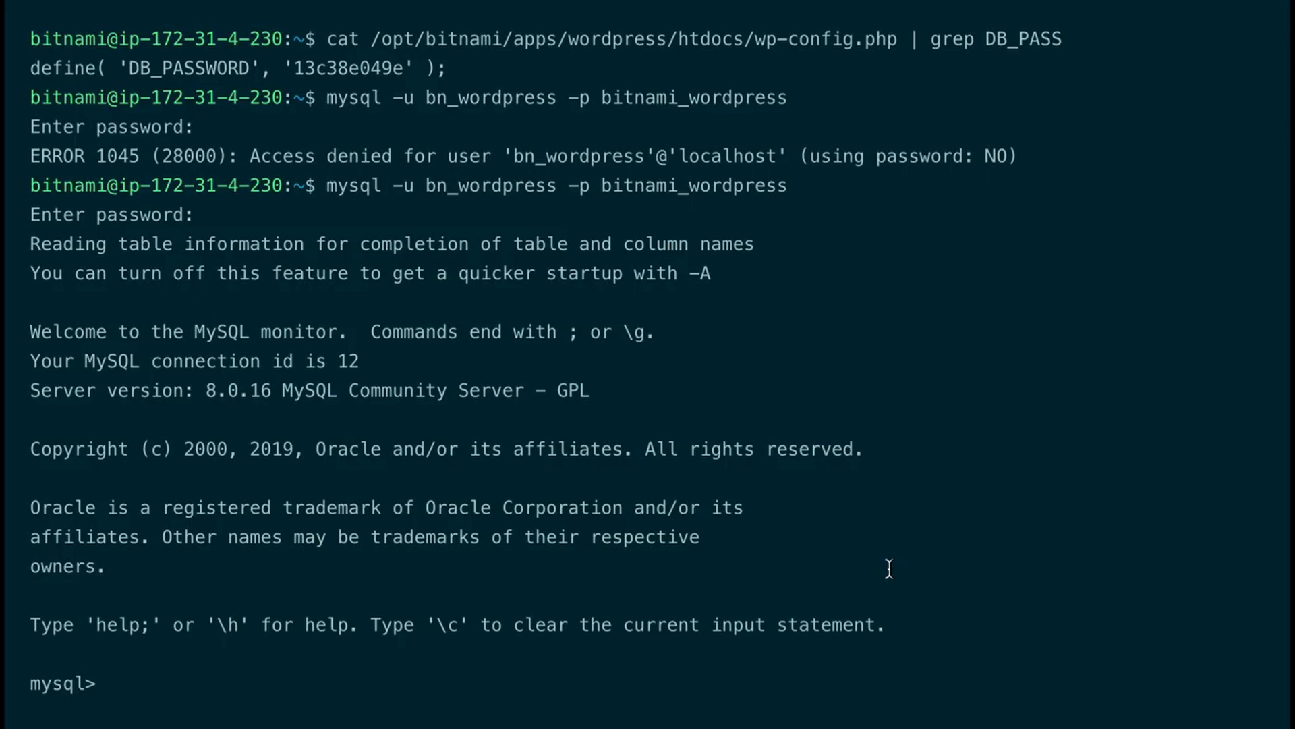
Begin the UPDATE wp_options statement setting option_value = 'a:0:{}'.
type("UPDATE wp_")
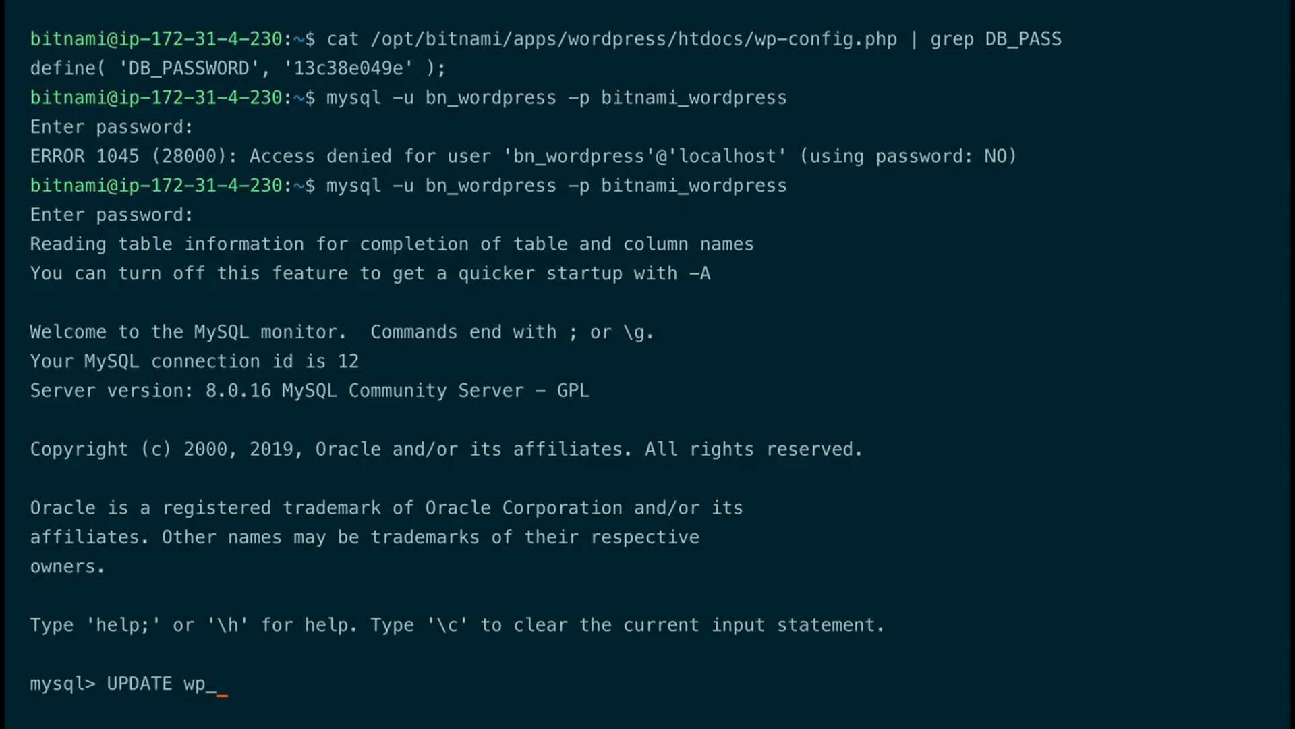
type("options SET option")
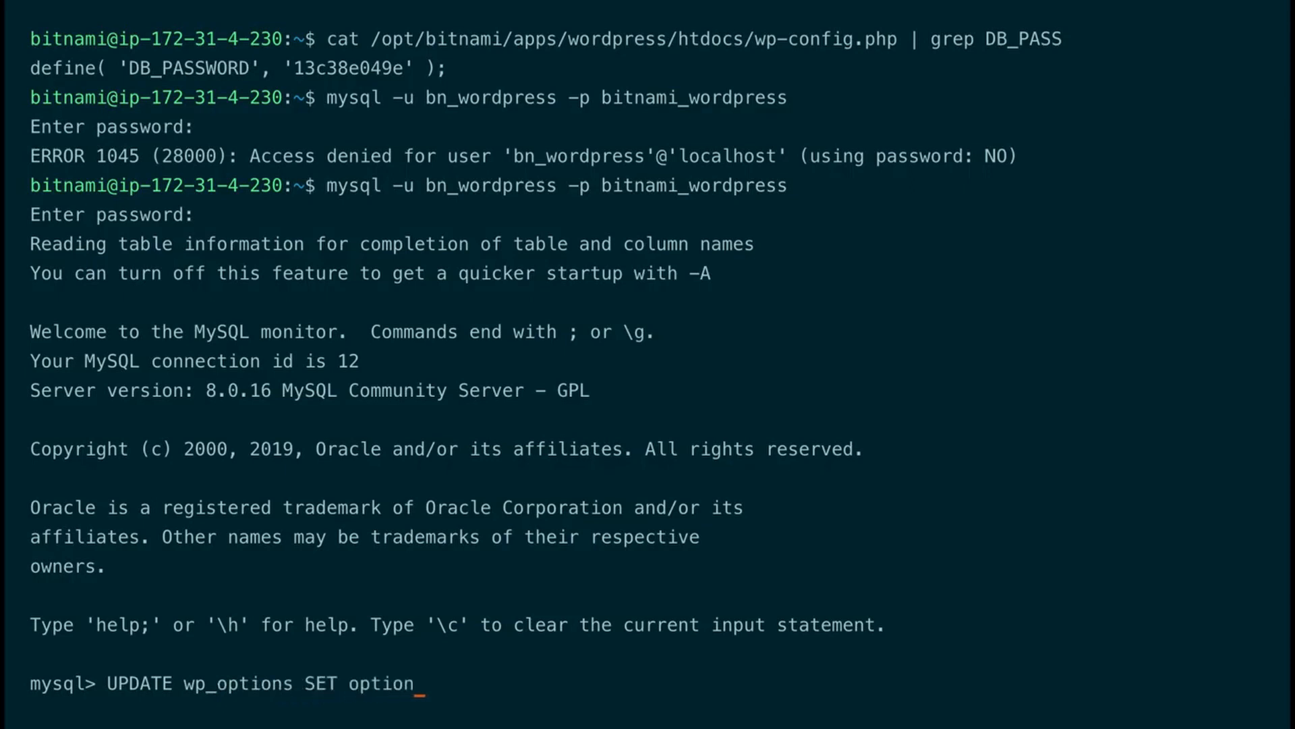
type("_calue")
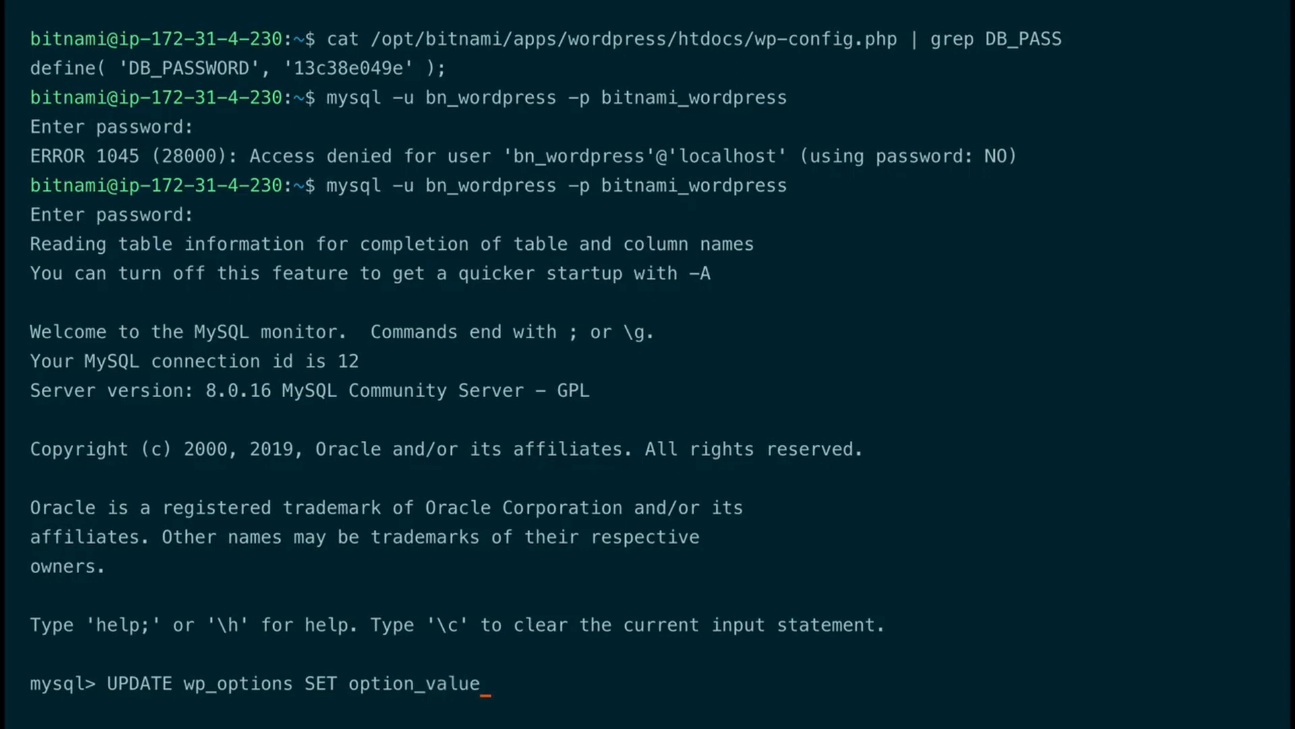
type("= '")
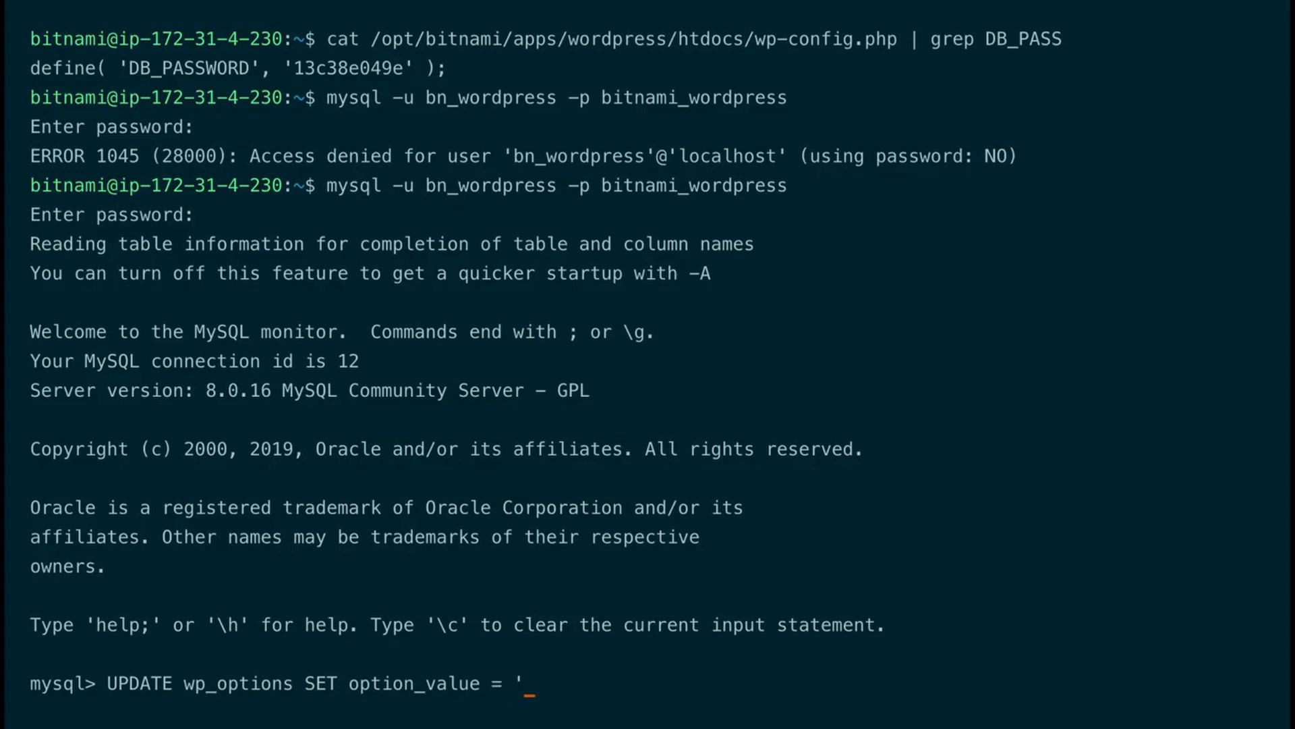
type("a:")
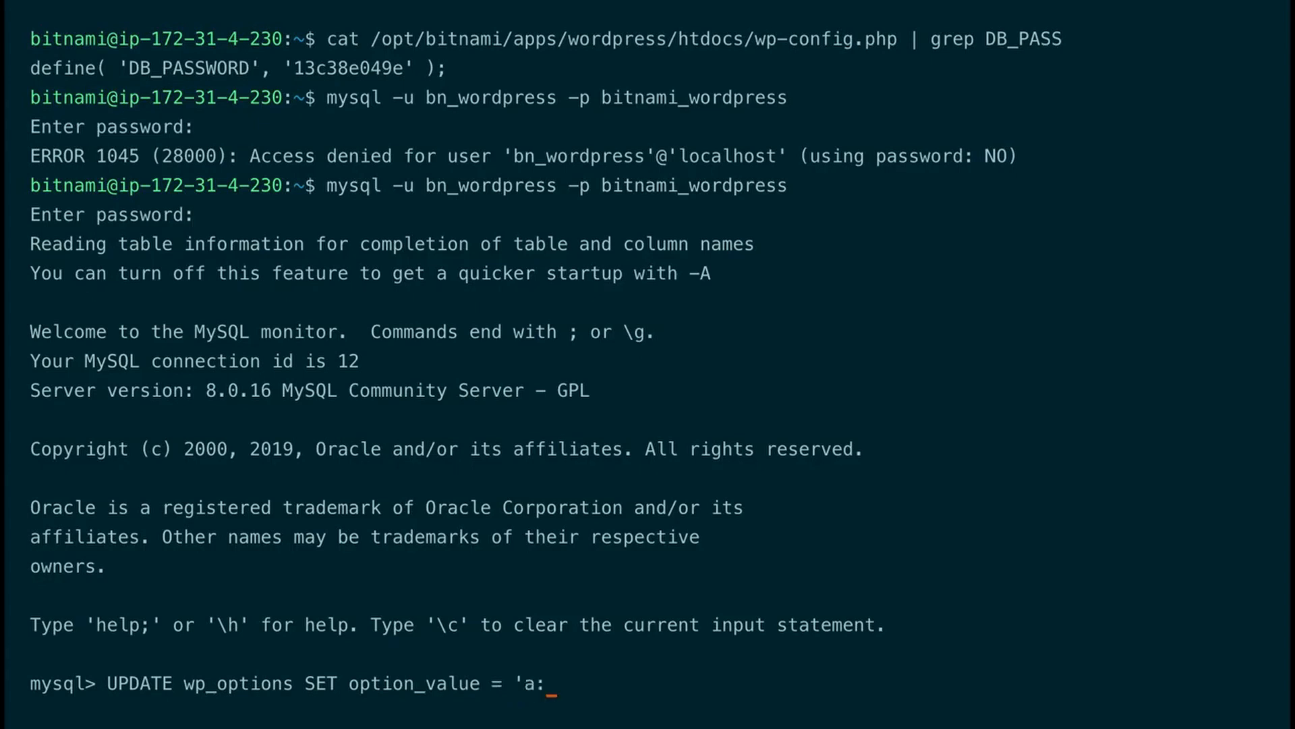
type("0")
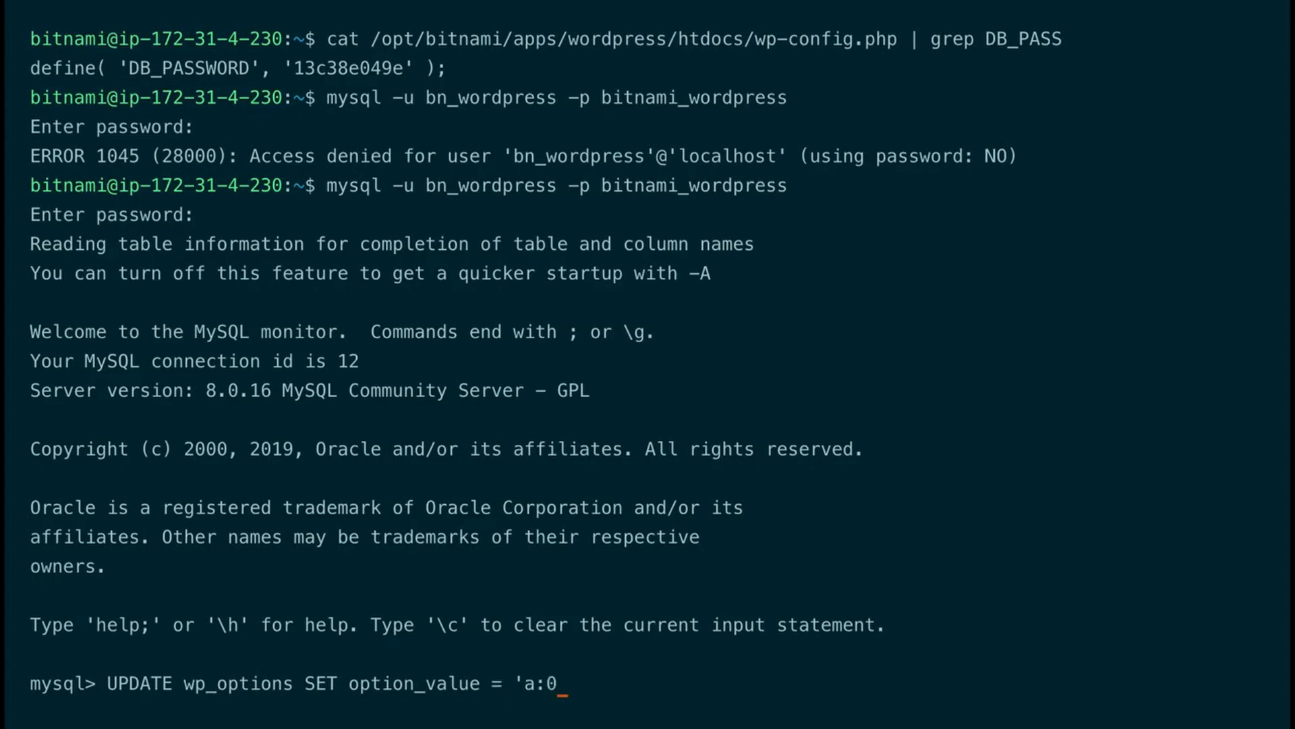
type(":")
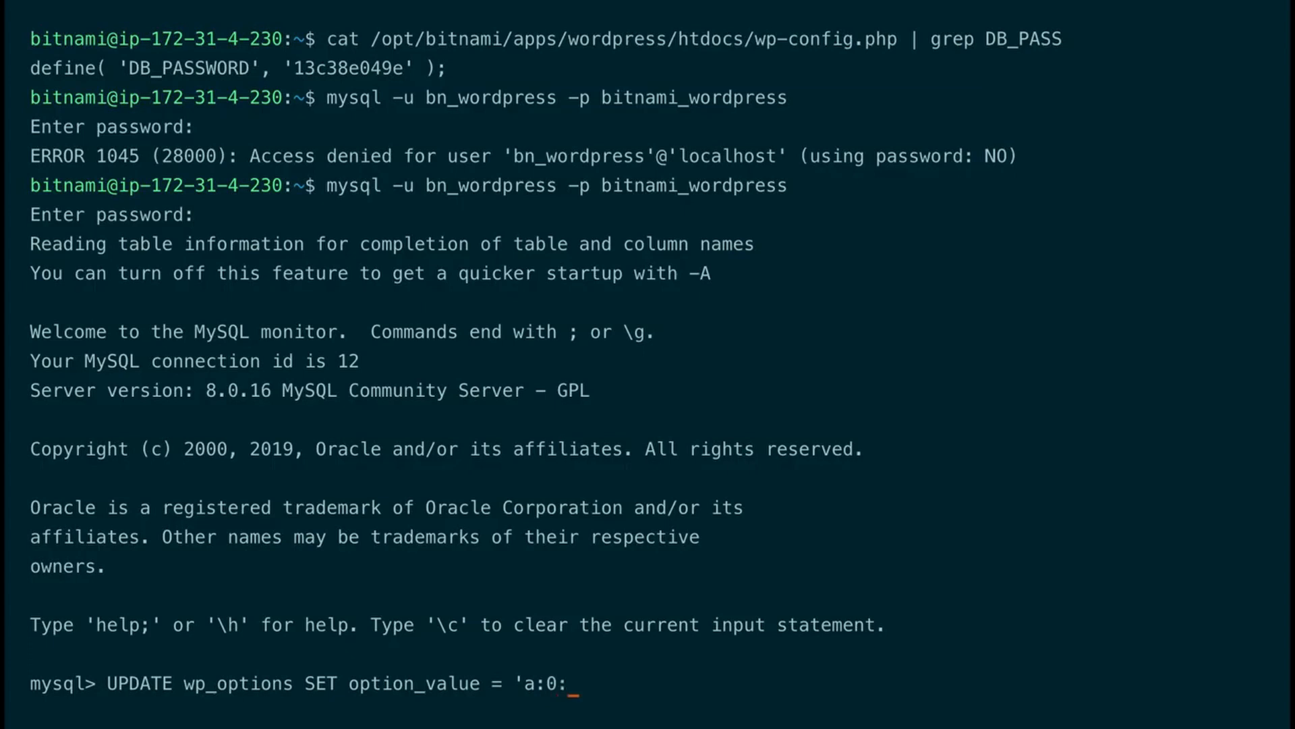
type("{}' WHERE")
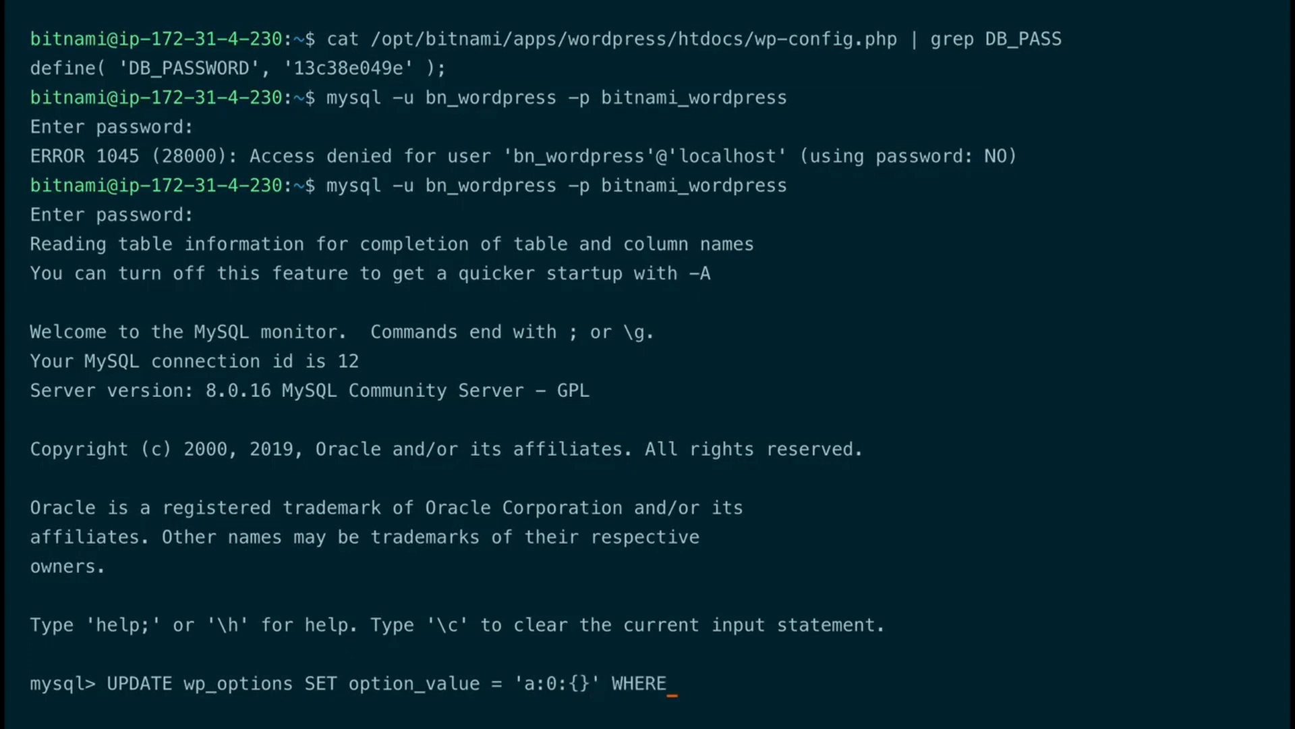
Finish it with WHERE option_name = 'active_plugins', run it, and exit the MySQL monitor.
type("option_n")
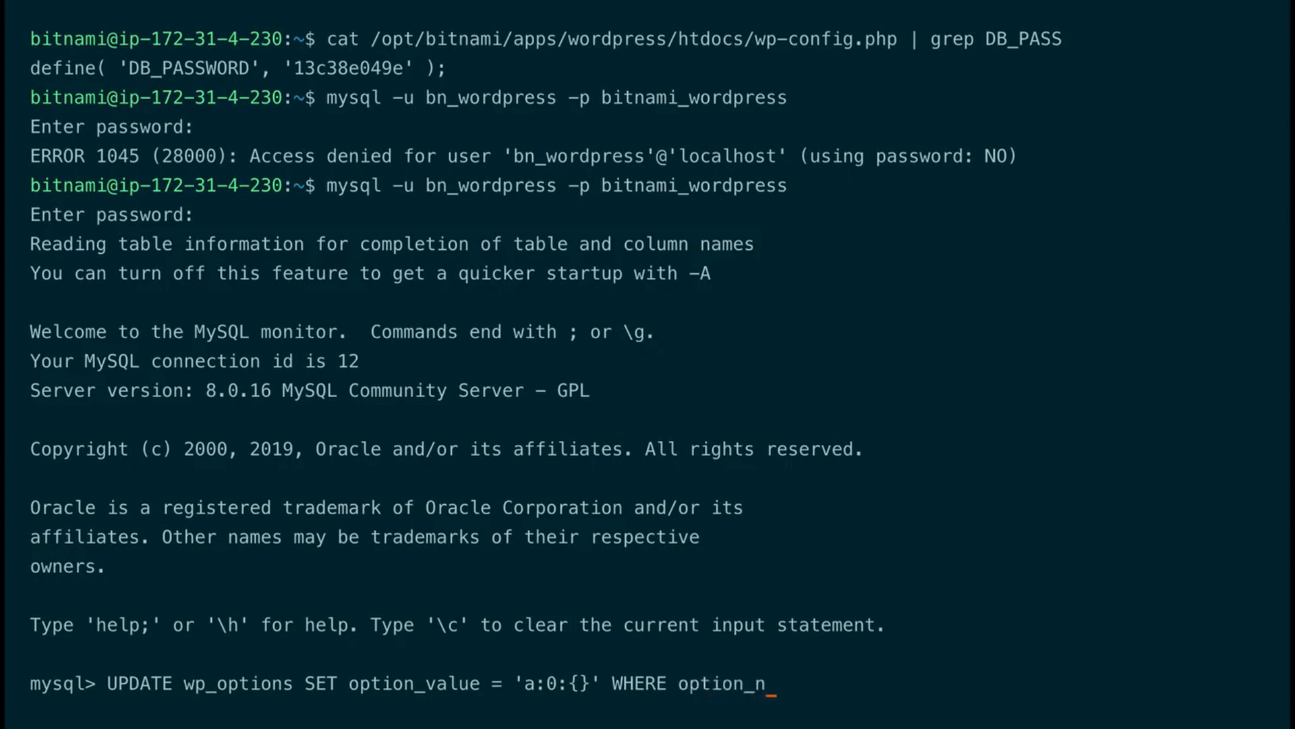
type("ame")
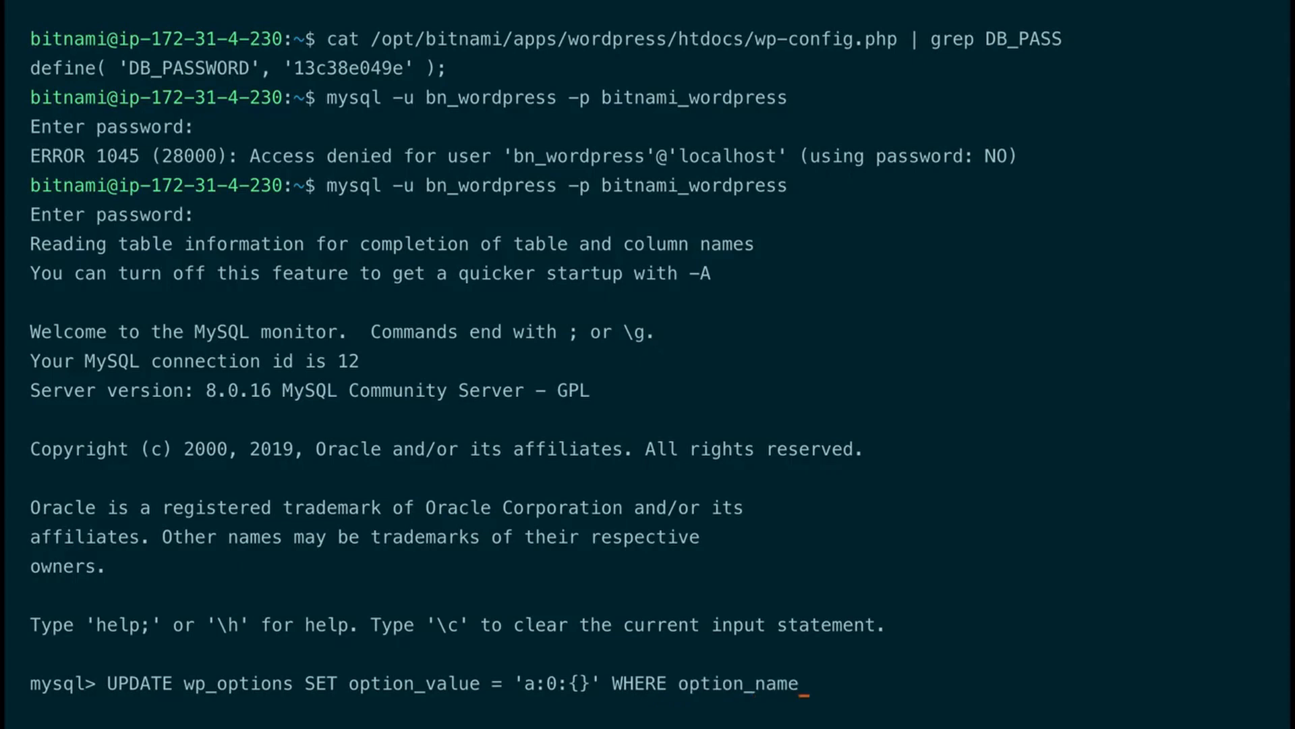
type("= 'ac")
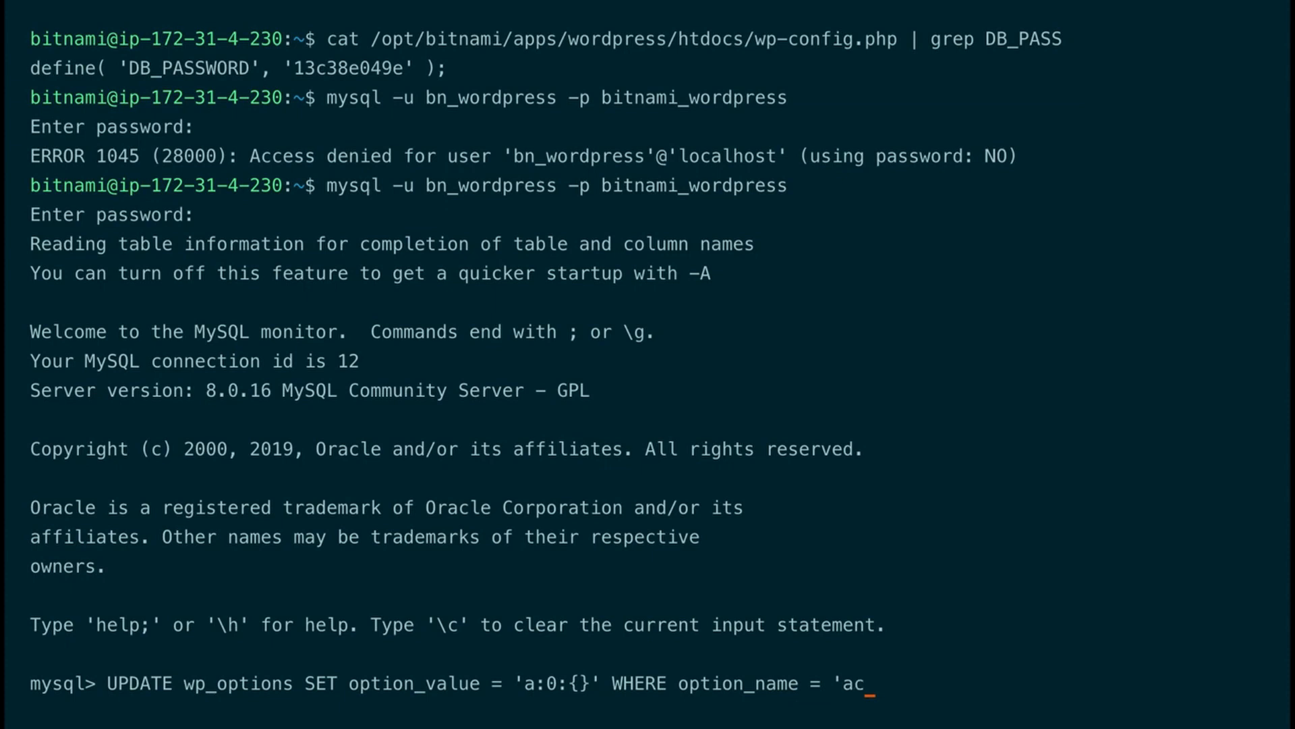
type("tive")
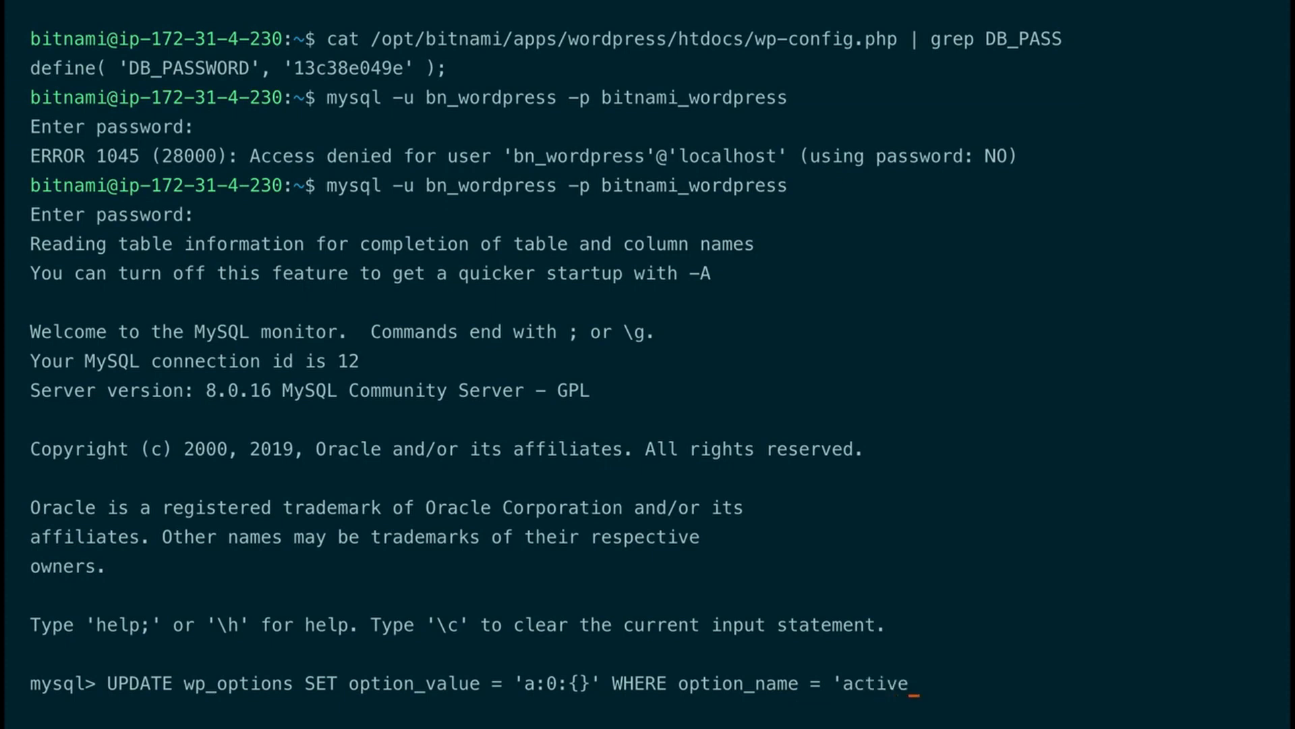
type("_plig")
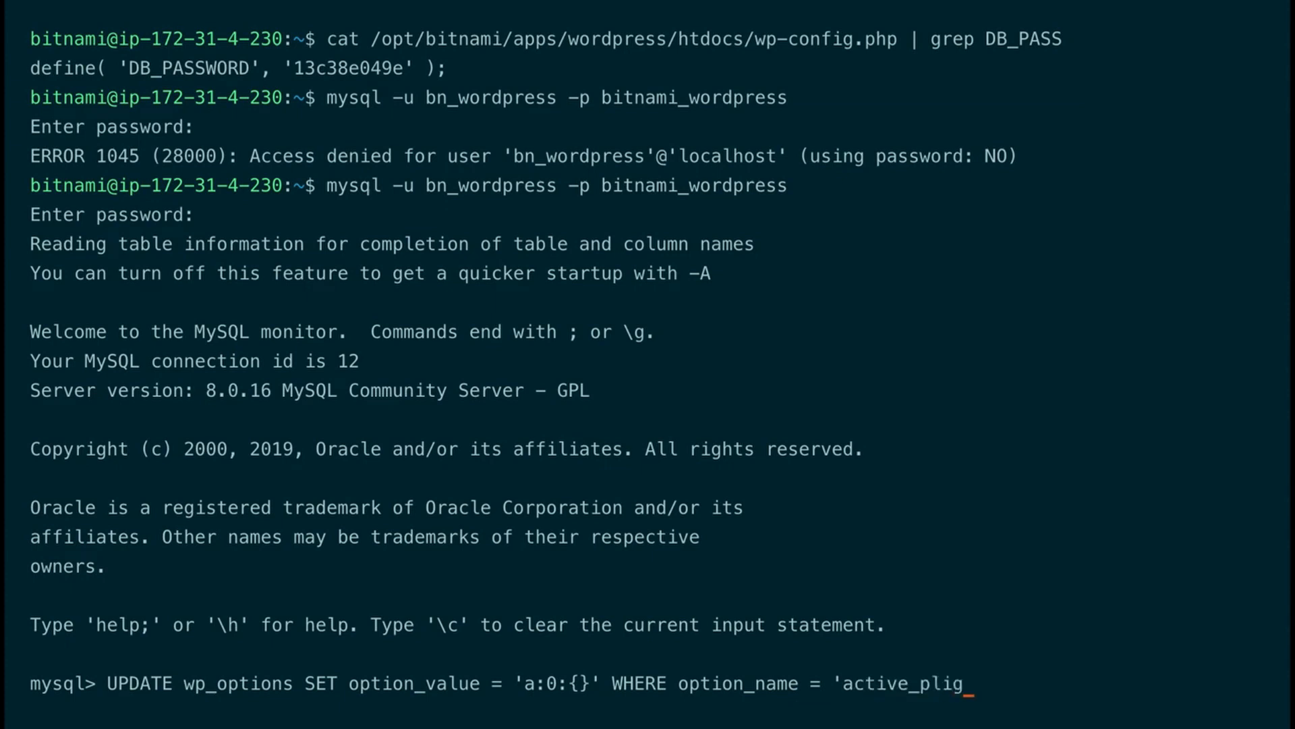
type("ins")
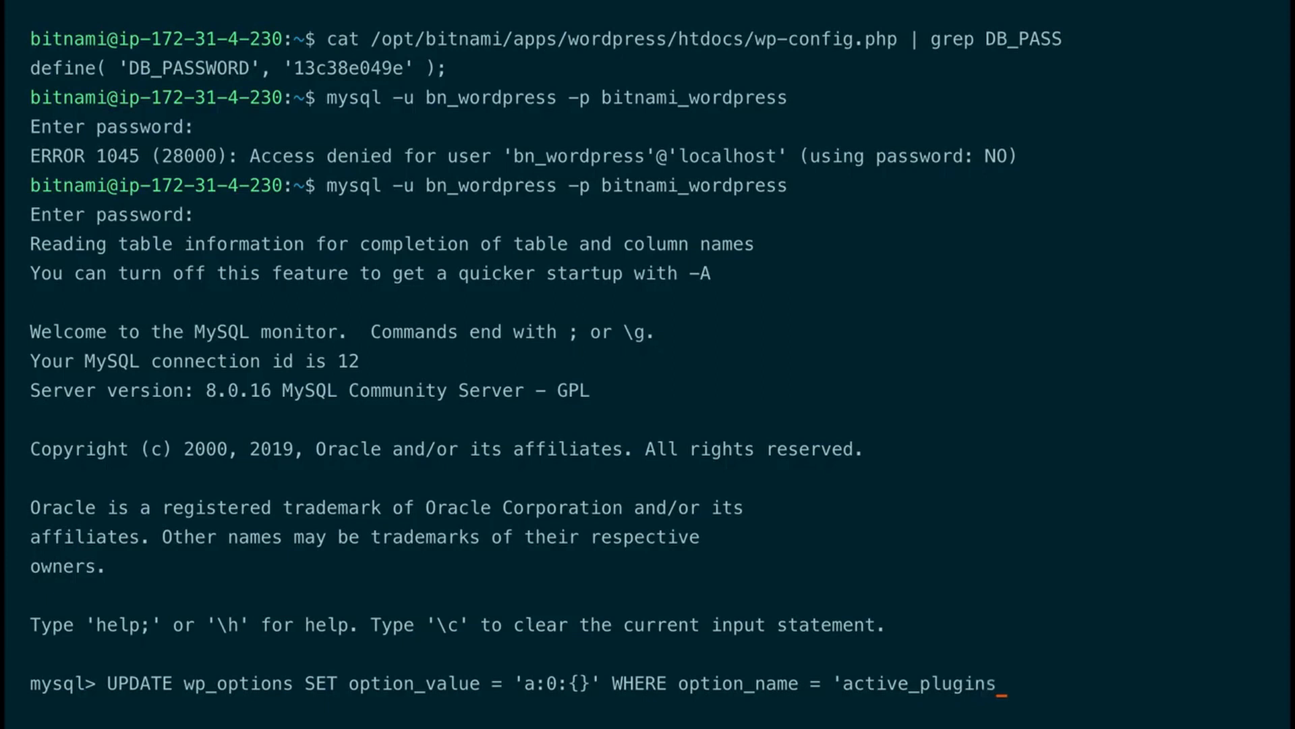
type("';")
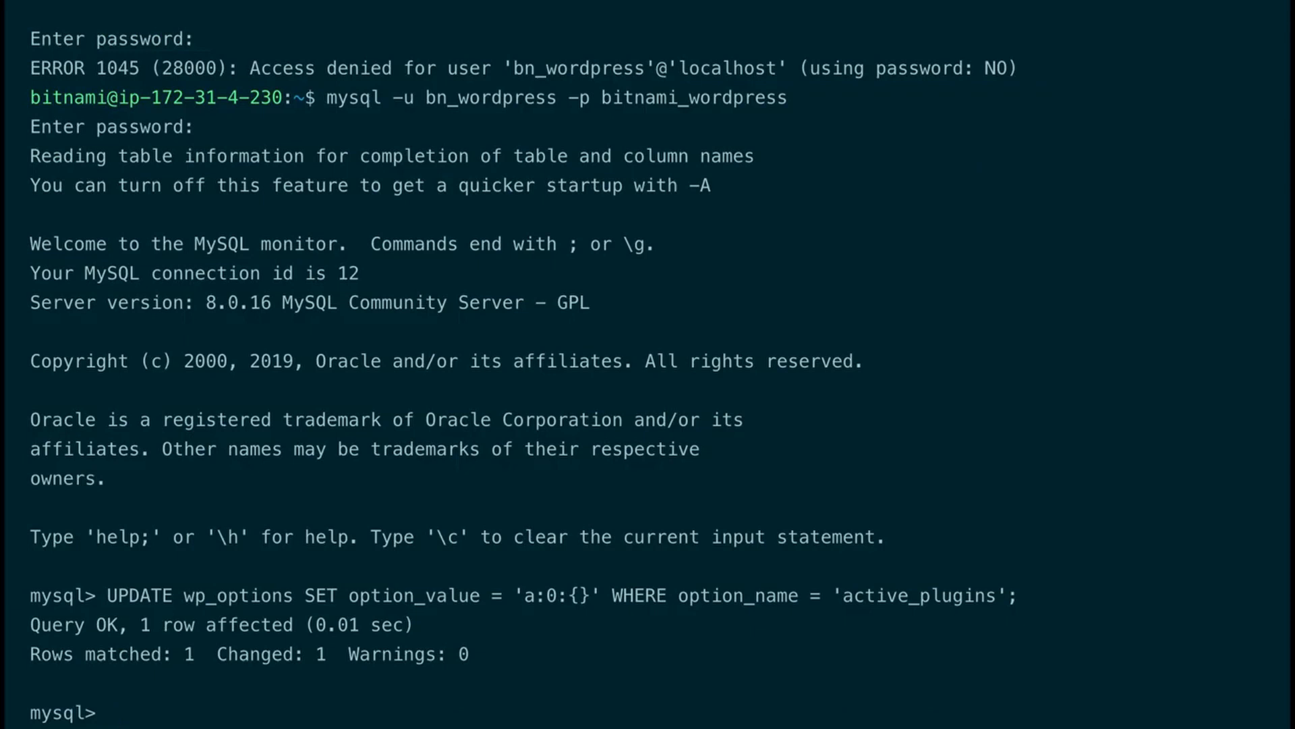
type("exit")
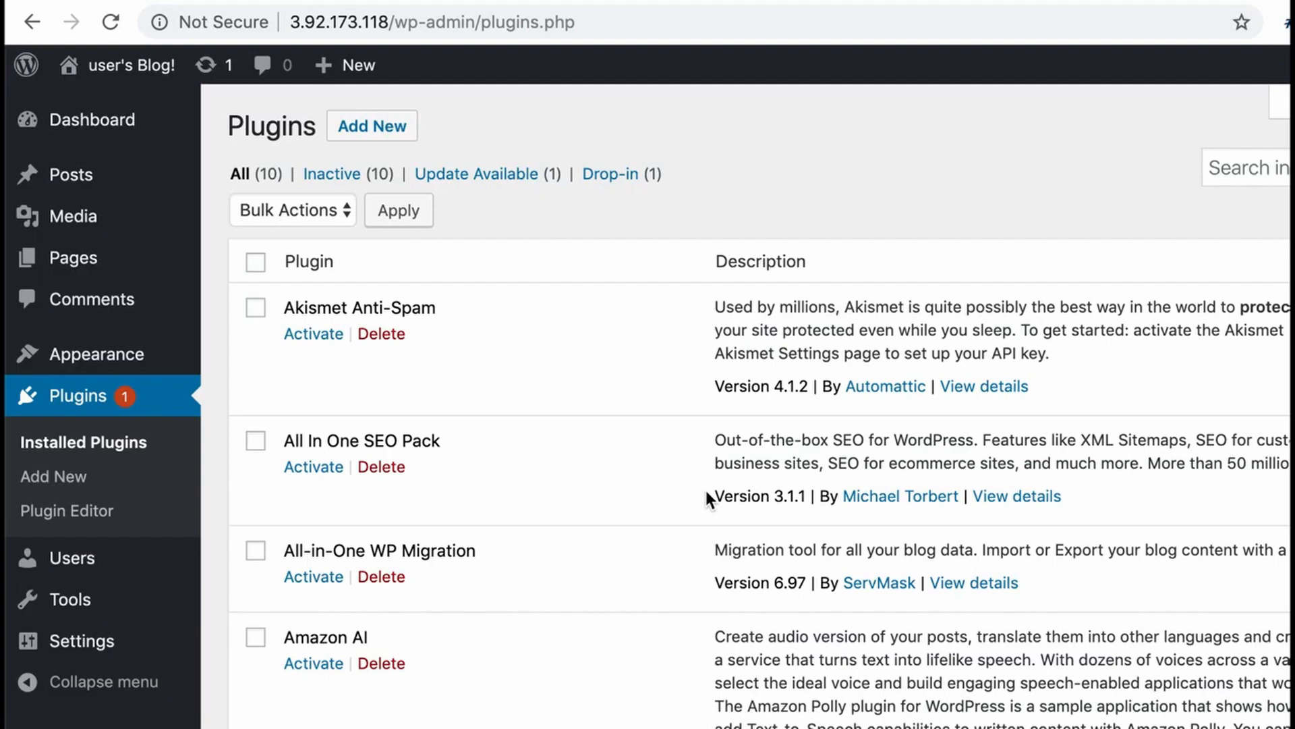
mouse_move(732, 325)
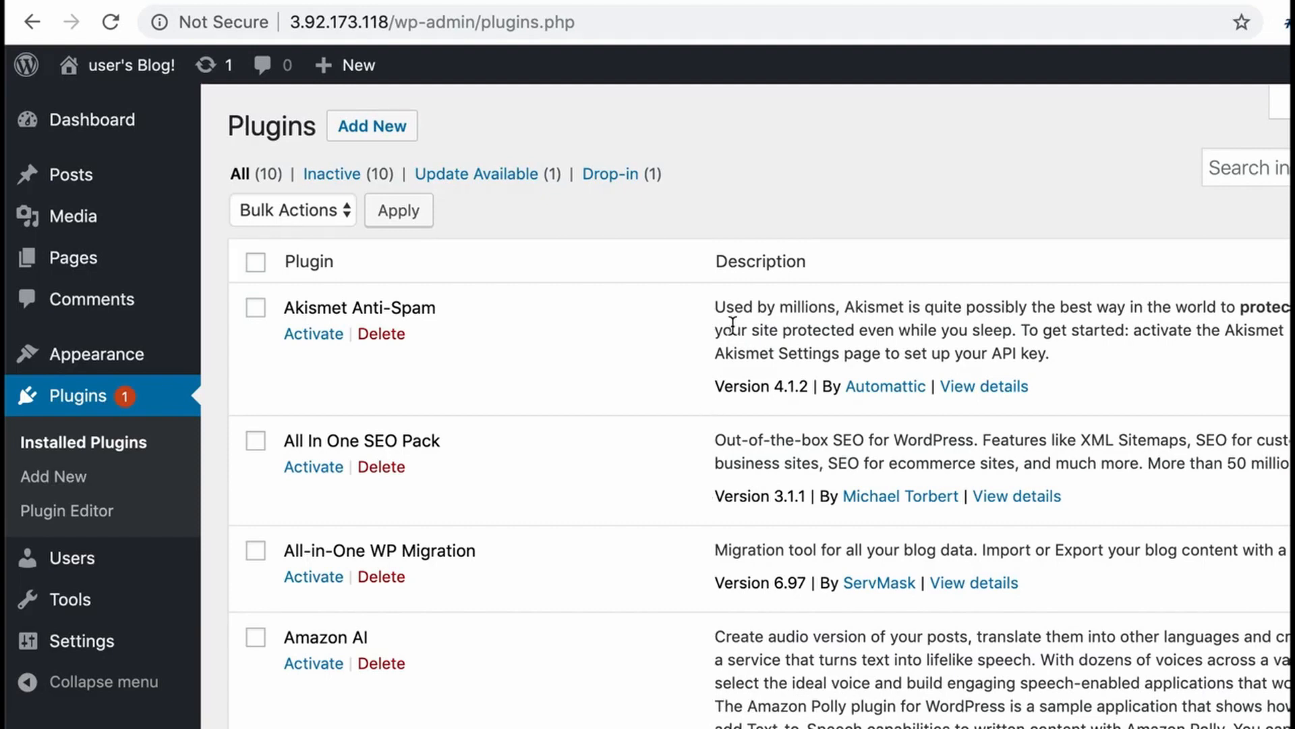
Scroll the Installed Plugins list to confirm every plugin, including Akismet and Amazon AI, shows Activate.
scroll("down", 3)
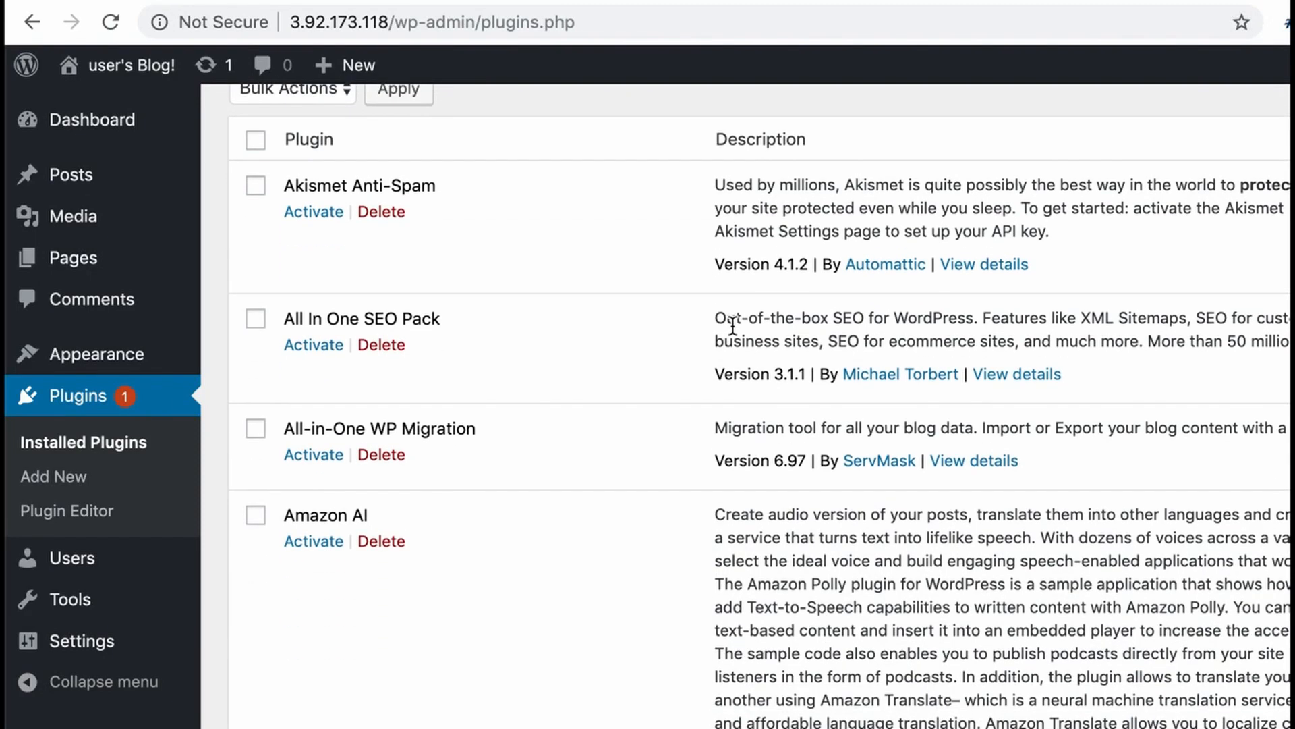